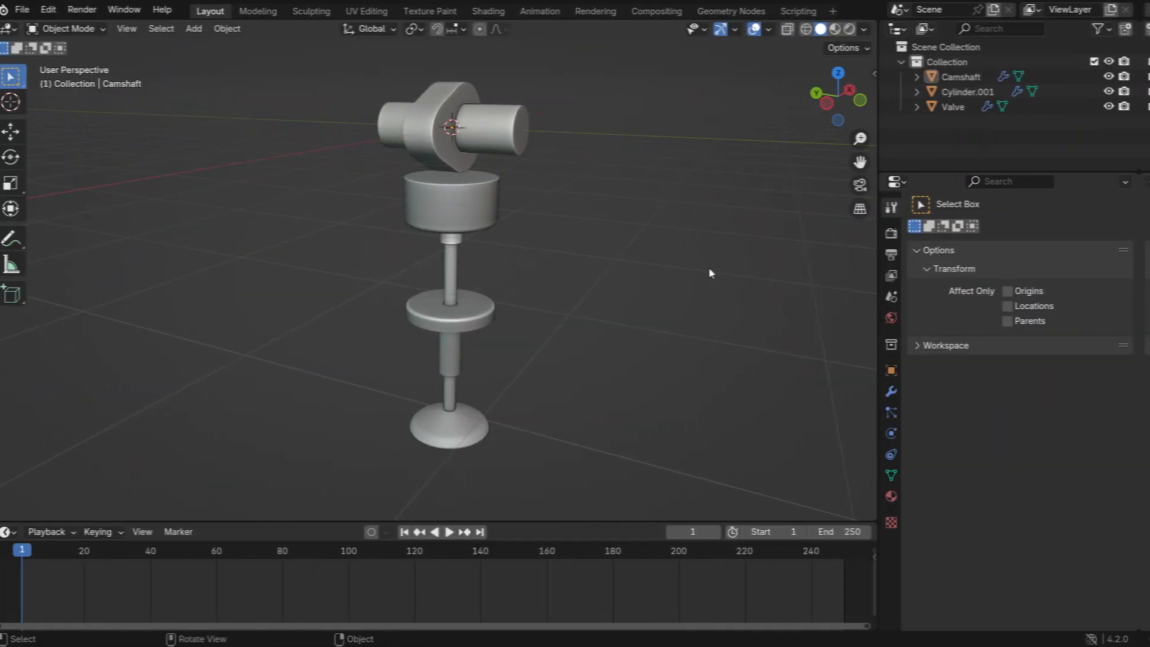
- Add a Cube mesh via Shift+A above the selected camshaft with the Physics properties shown
click(525, 146)
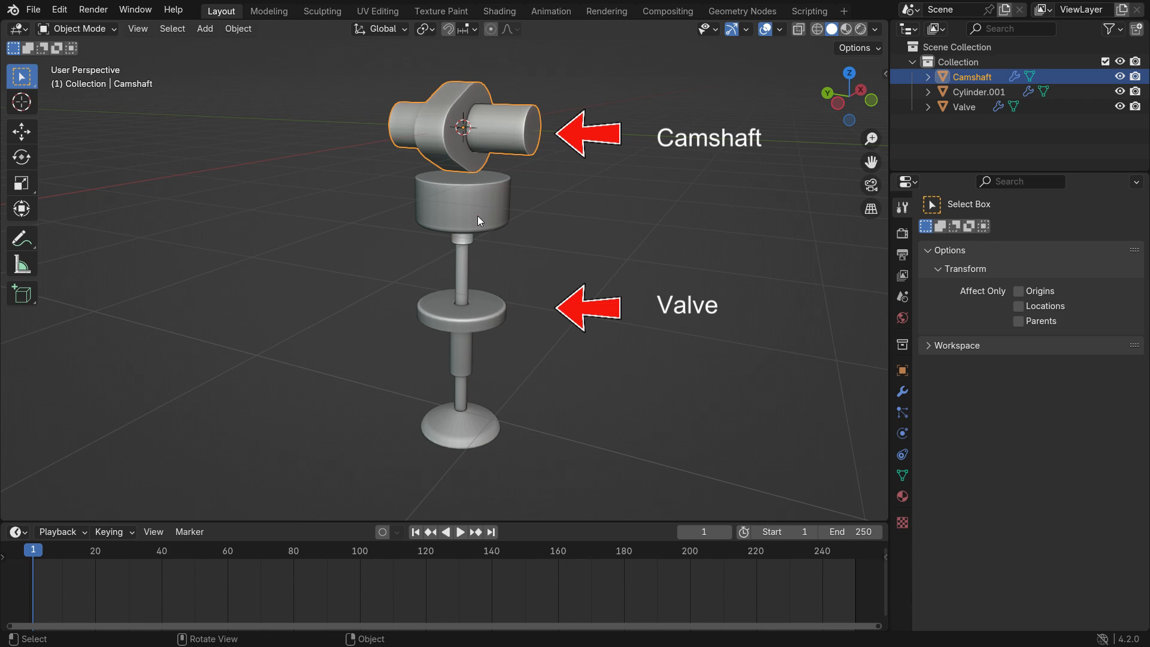
click(963, 107)
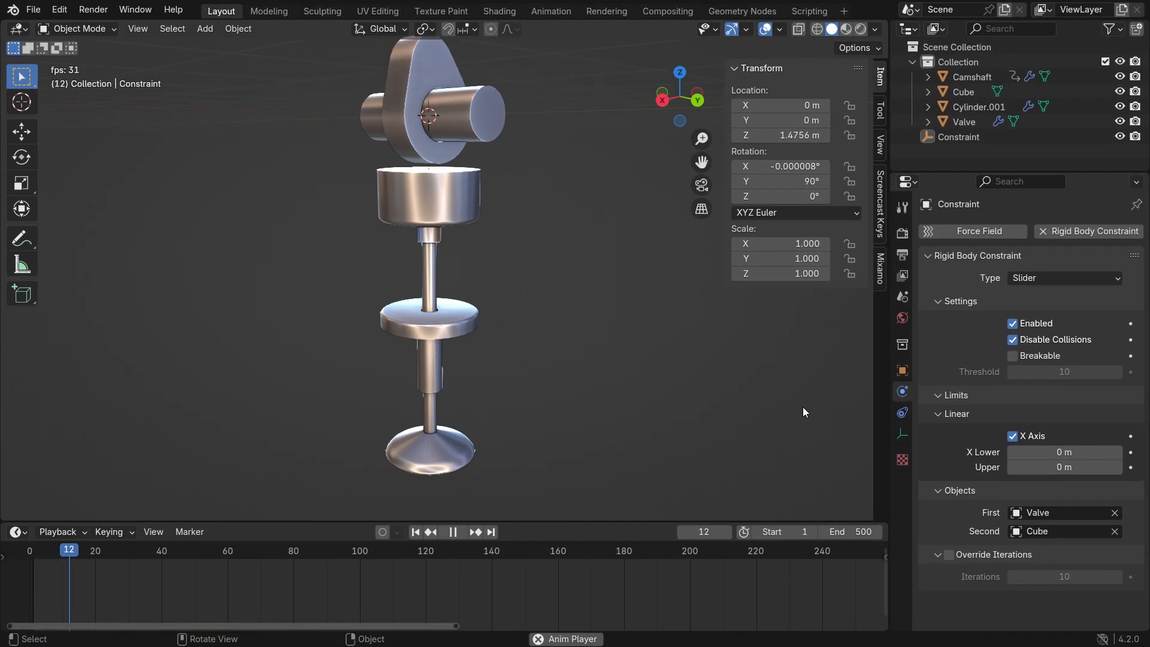
click(452, 532)
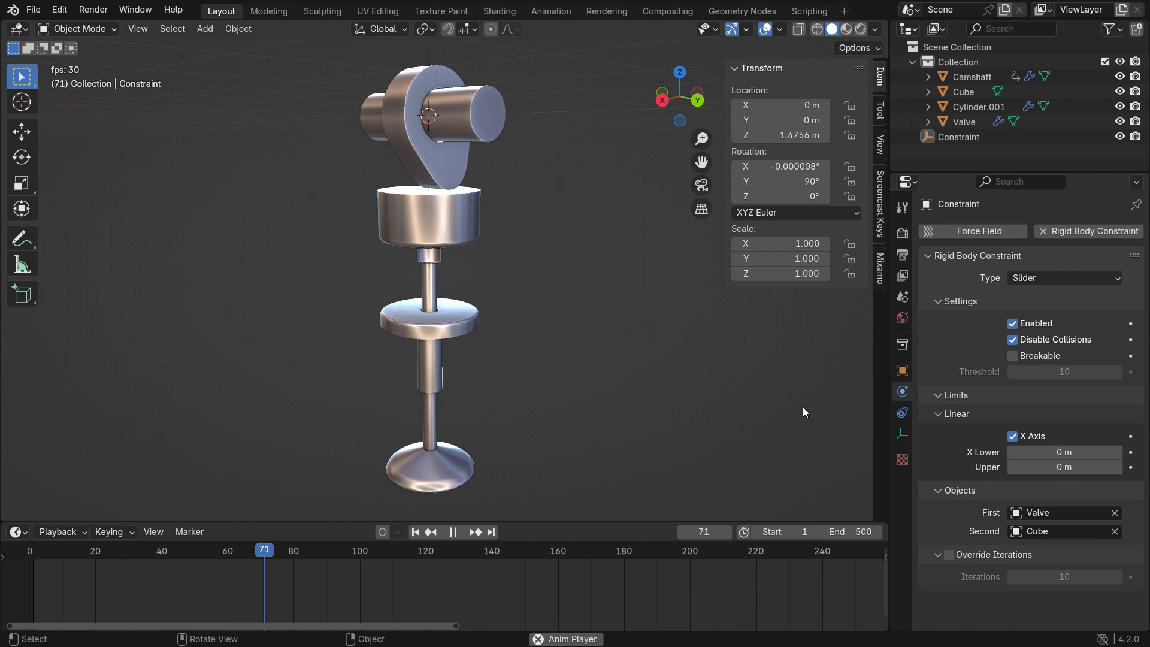
click(453, 530)
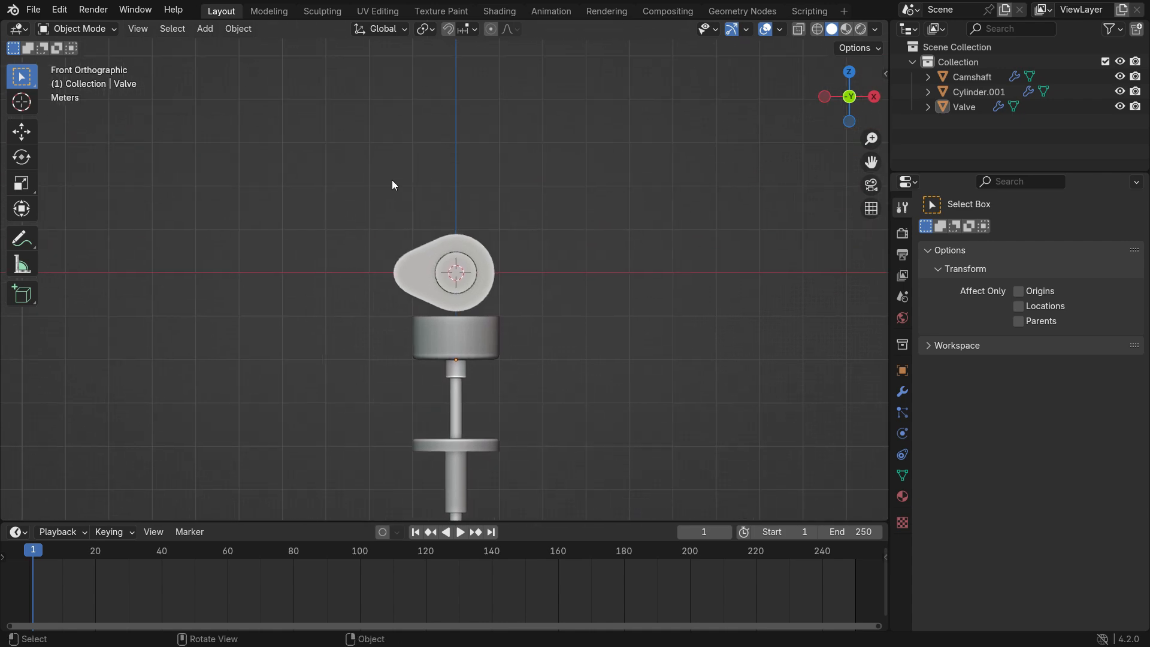
key(shift+a)
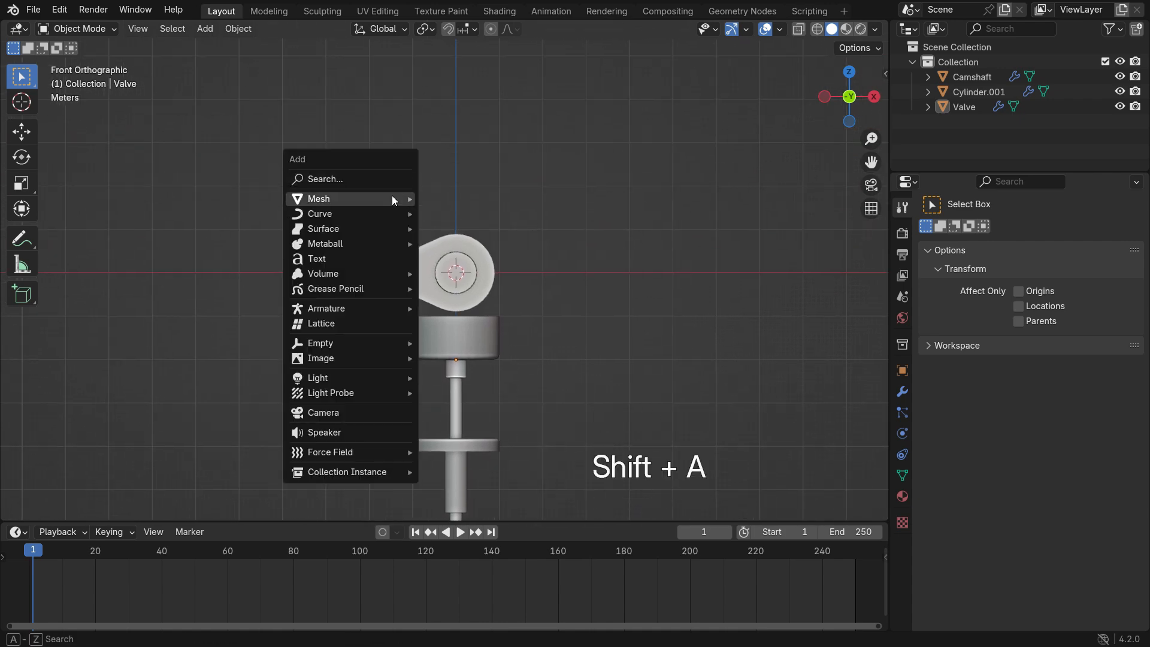
click(318, 198)
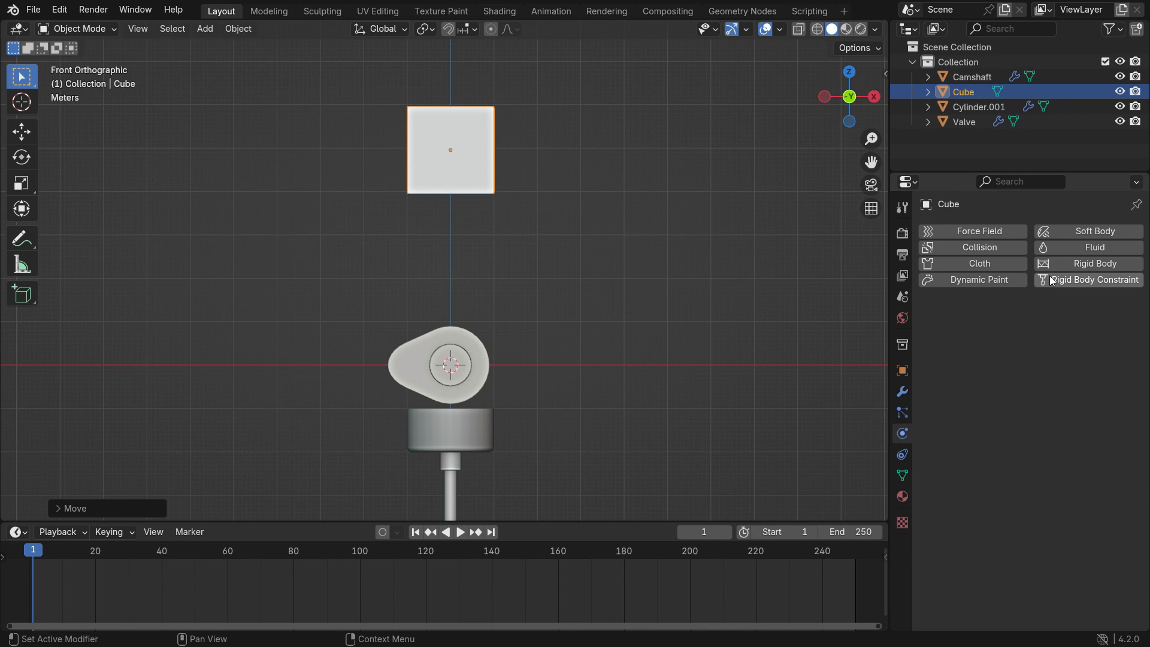
- Give the cube a rigid body, test it falling, then set its Type to Passive so it stays put
click(1093, 264)
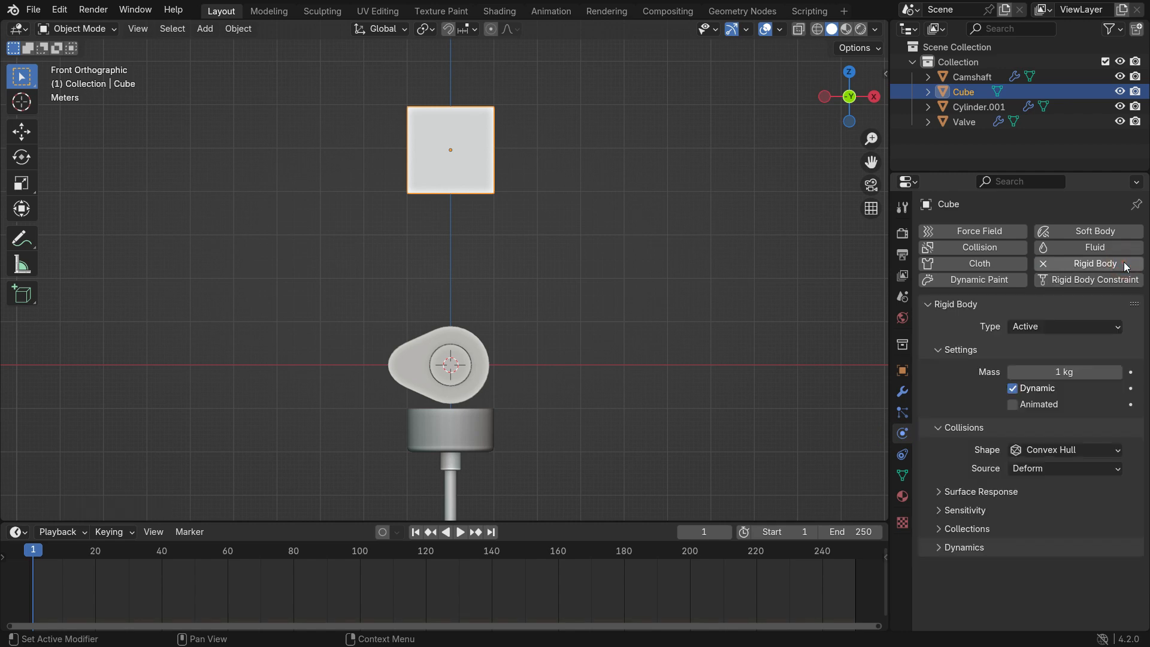
key(space)
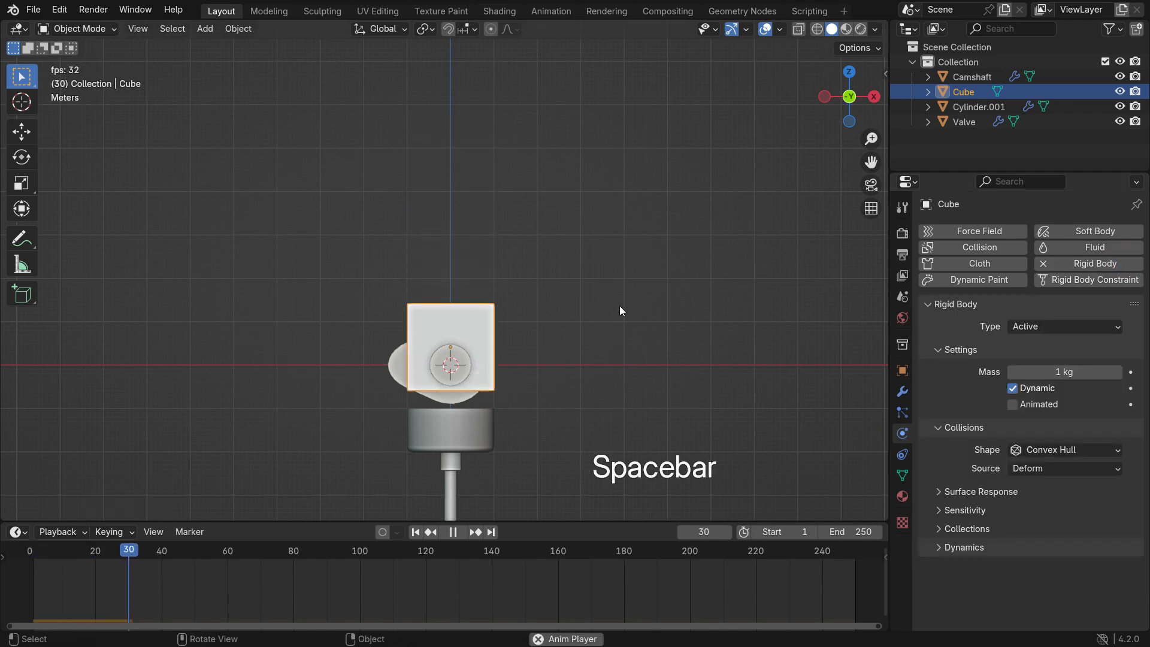
key(Shift+Left)
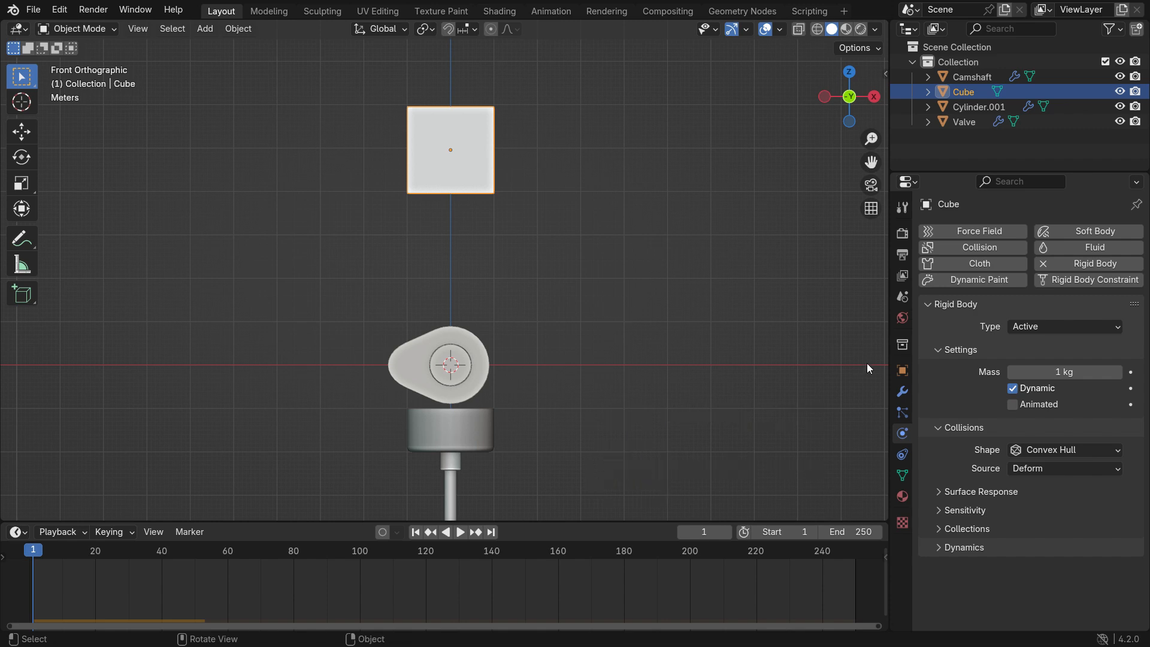
click(1062, 326)
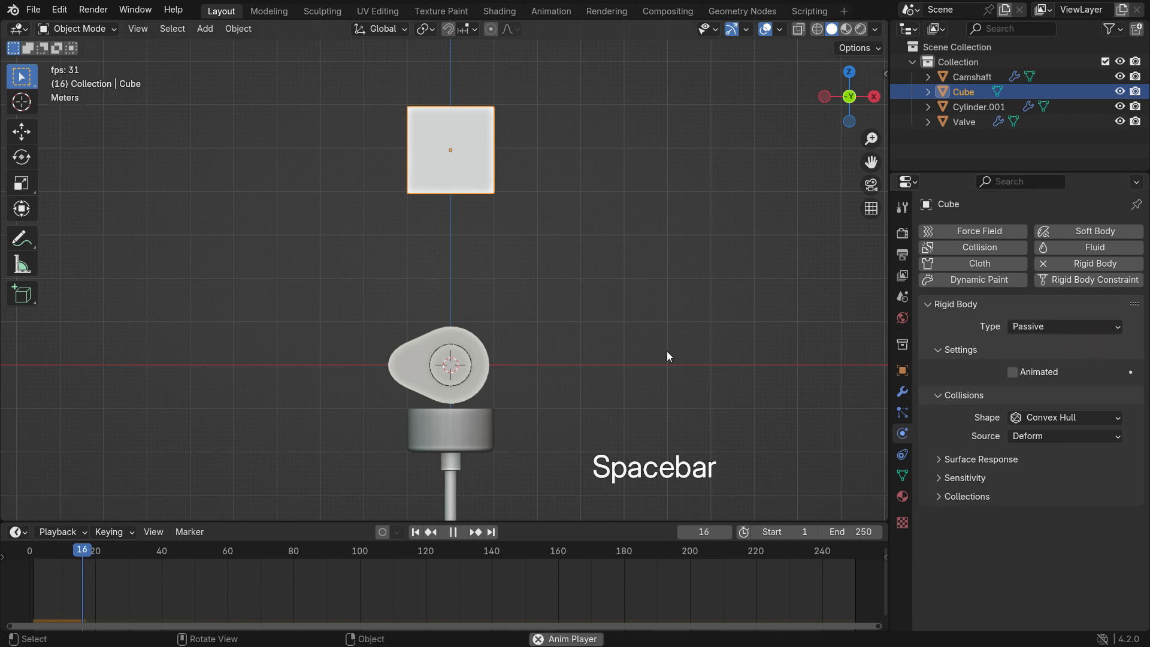
key(Shift+Left)
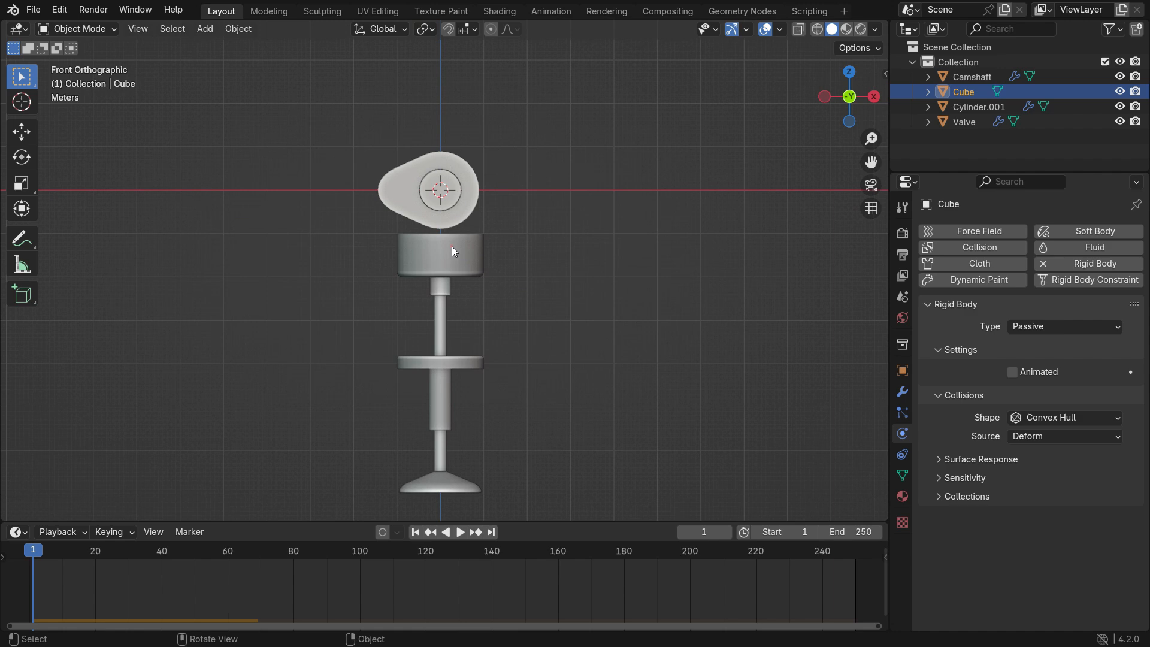
- Select the Valve and give it an active rigid body
click(963, 121)
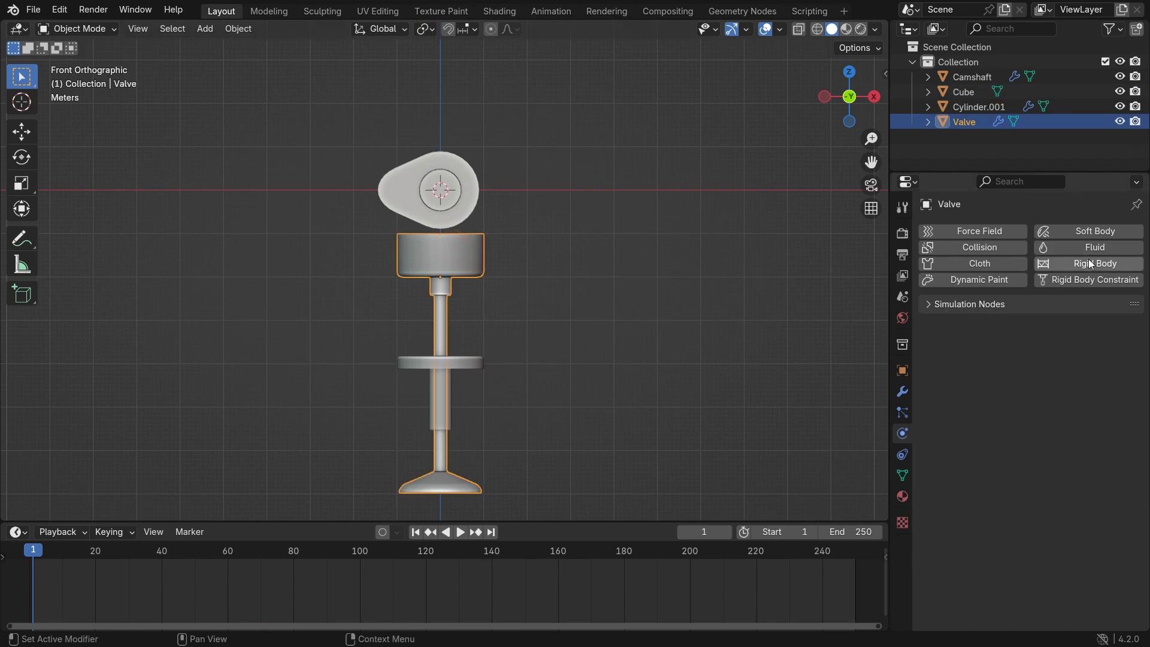
click(1096, 263)
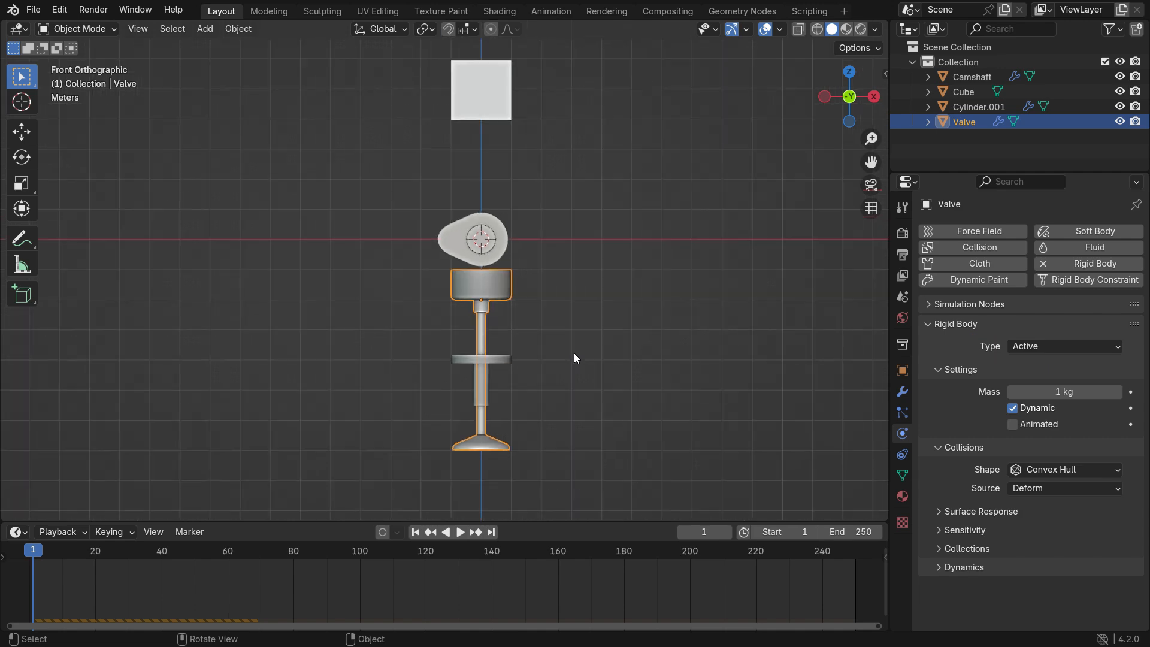
key(shift)
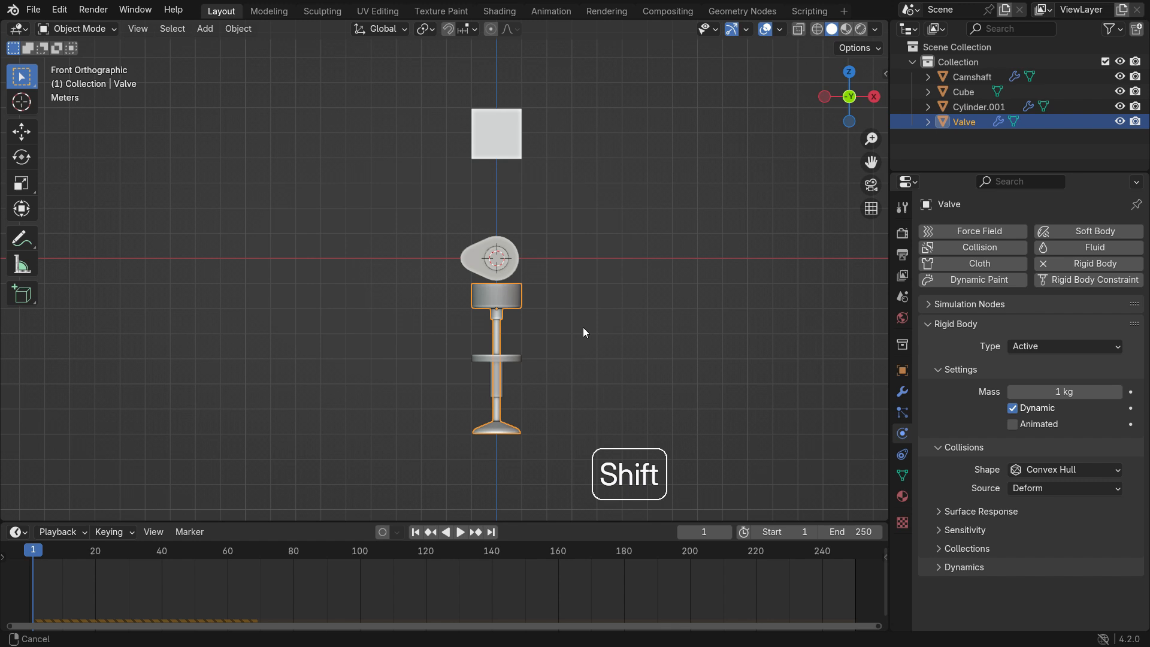
- Shift-select the Cube with the Valve and link them with Object > Rigid Body > Connect
click(496, 134)
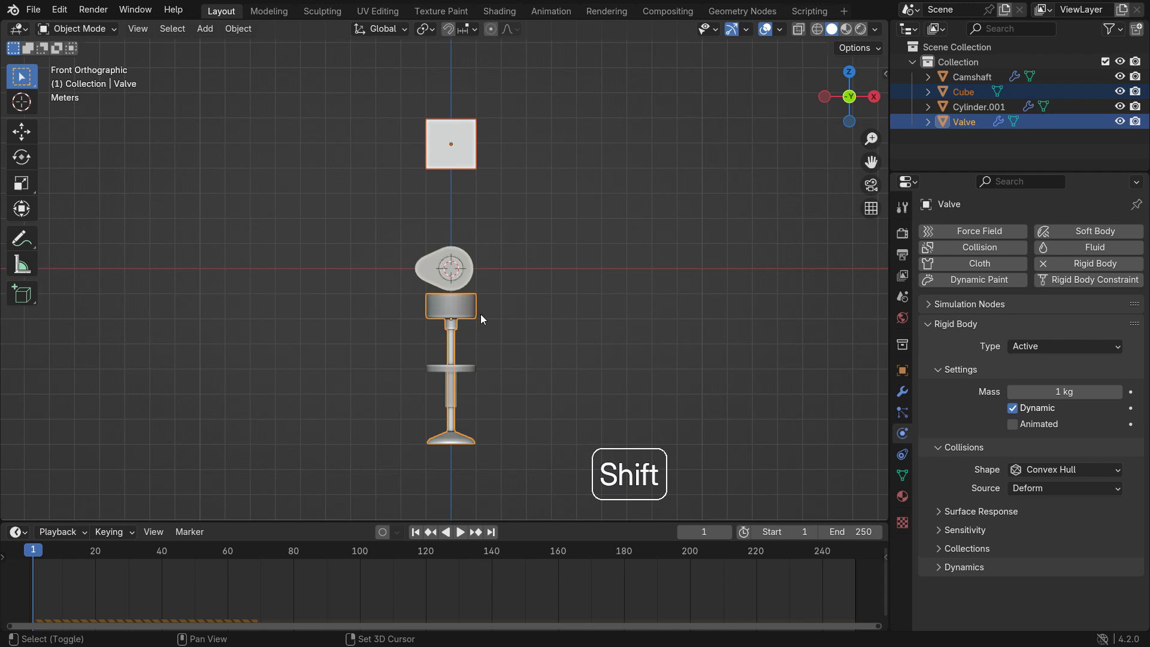
key(shift)
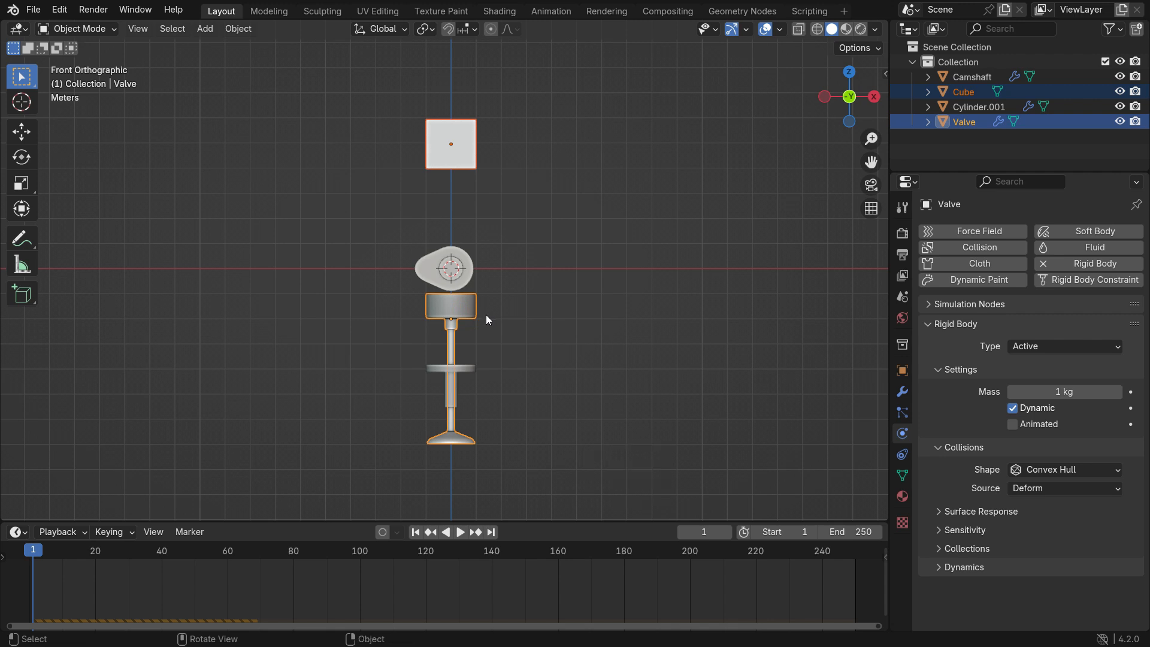
click(238, 28)
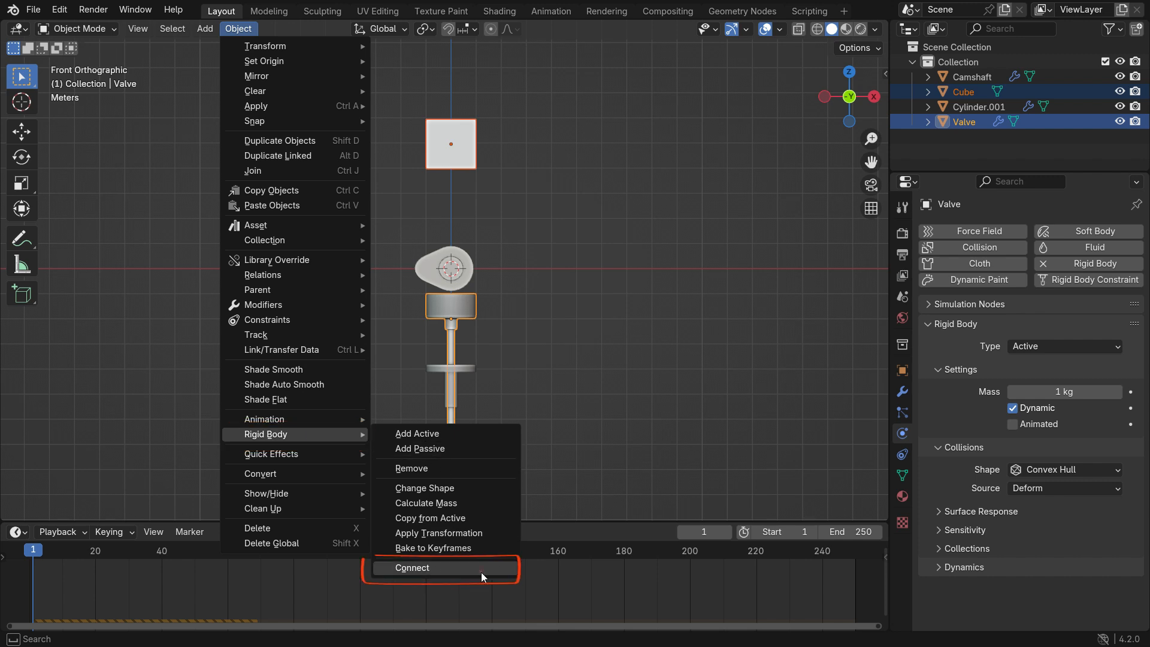
click(412, 566)
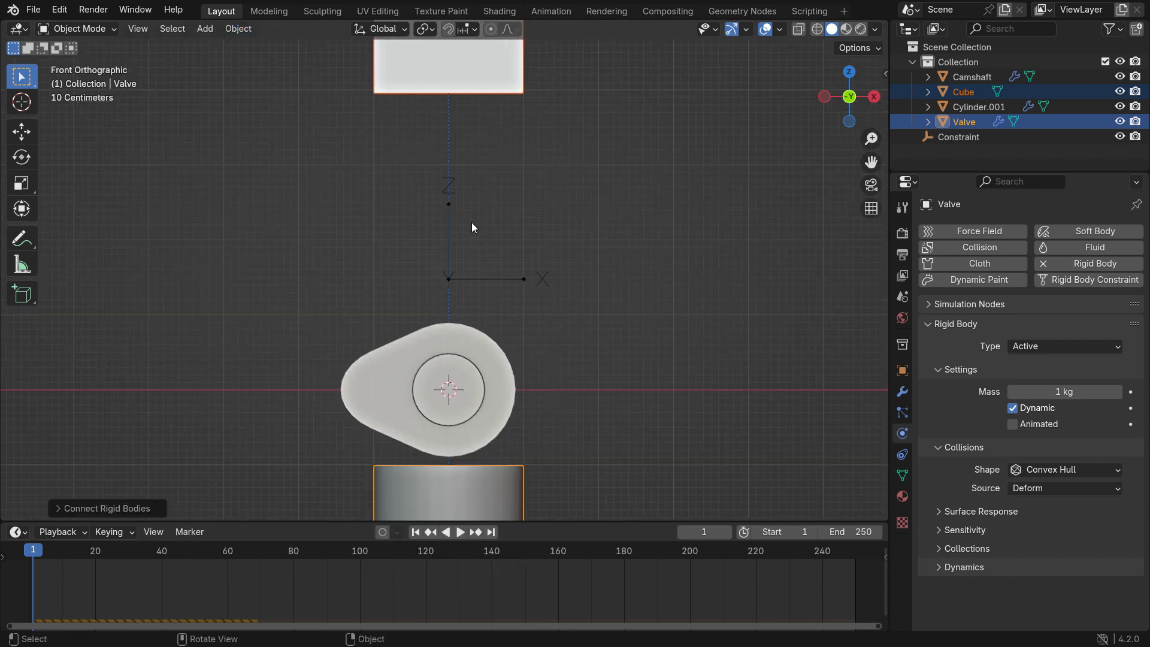
mouse_move(490, 286)
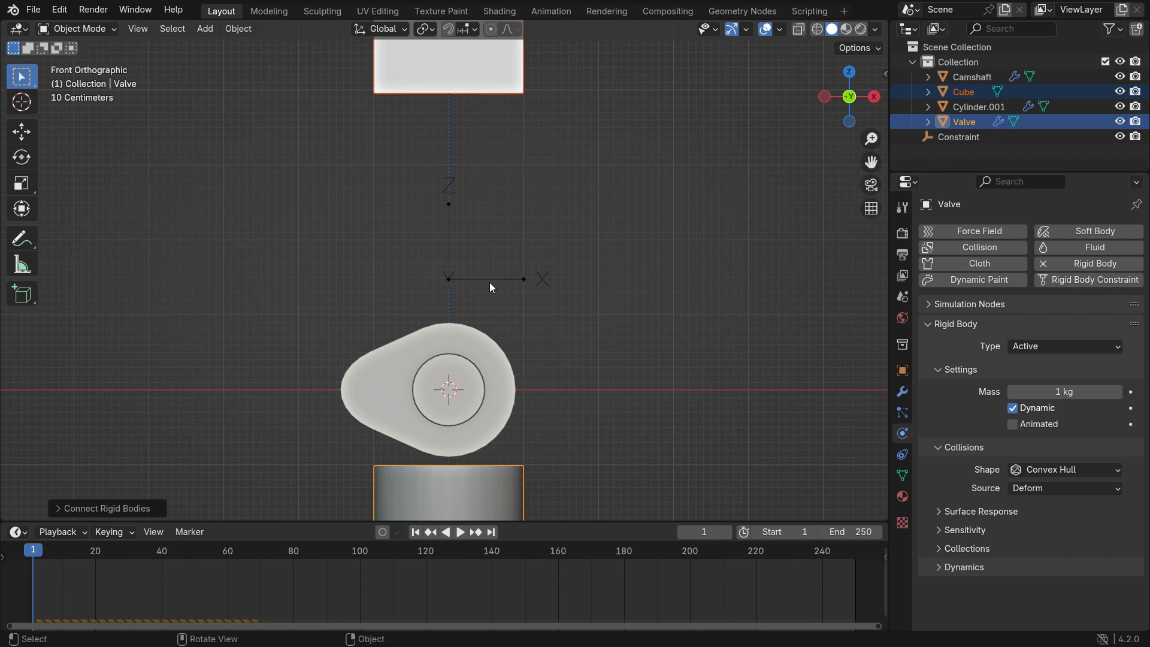
click(958, 136)
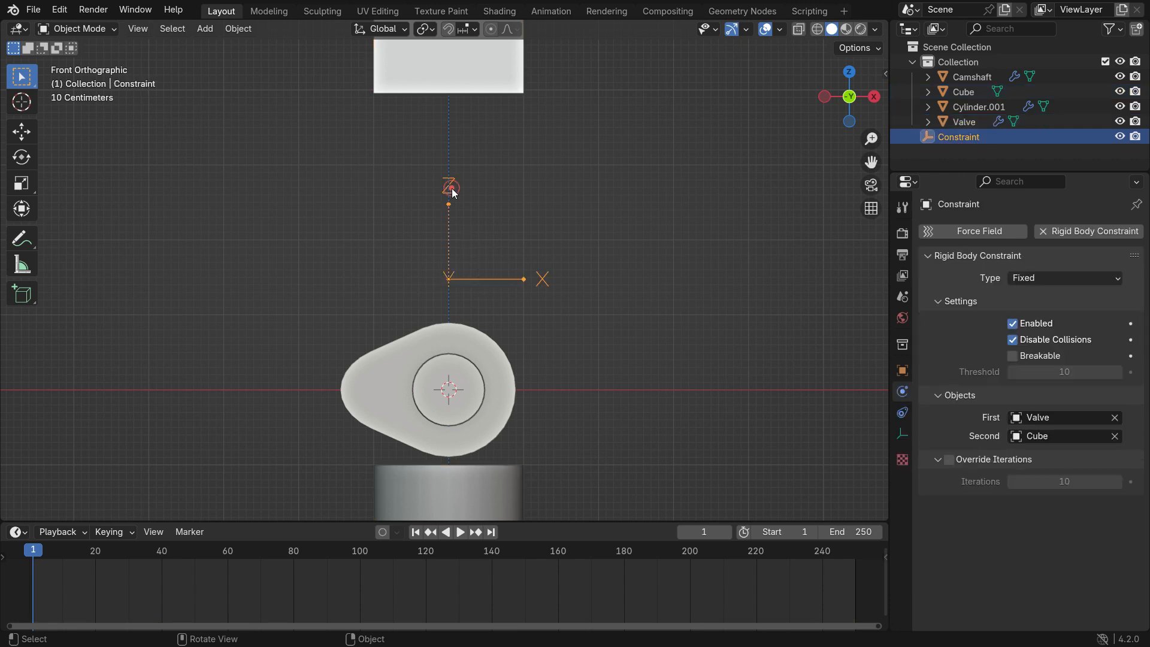
click(1064, 276)
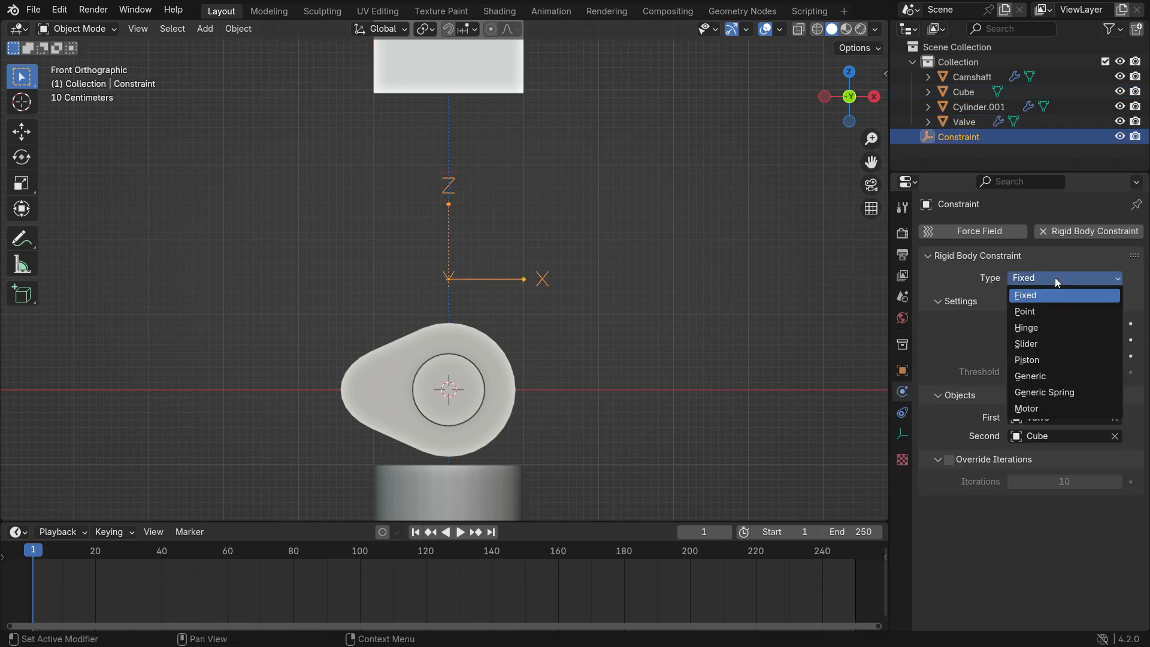
mouse_move(1084, 344)
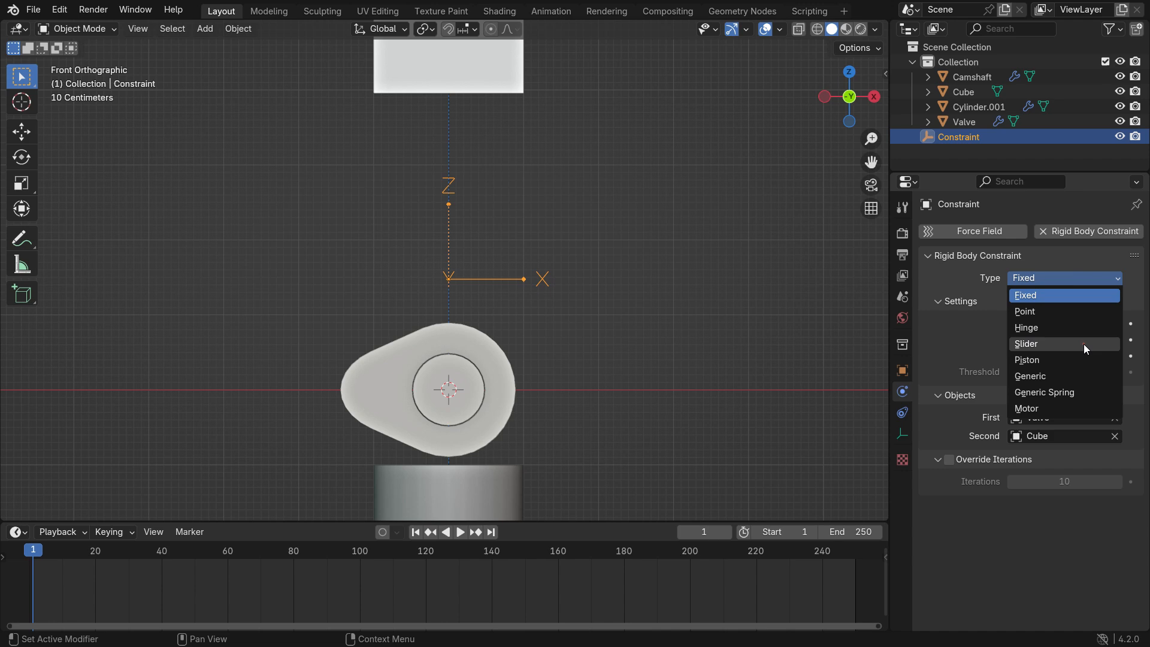
click(1026, 344)
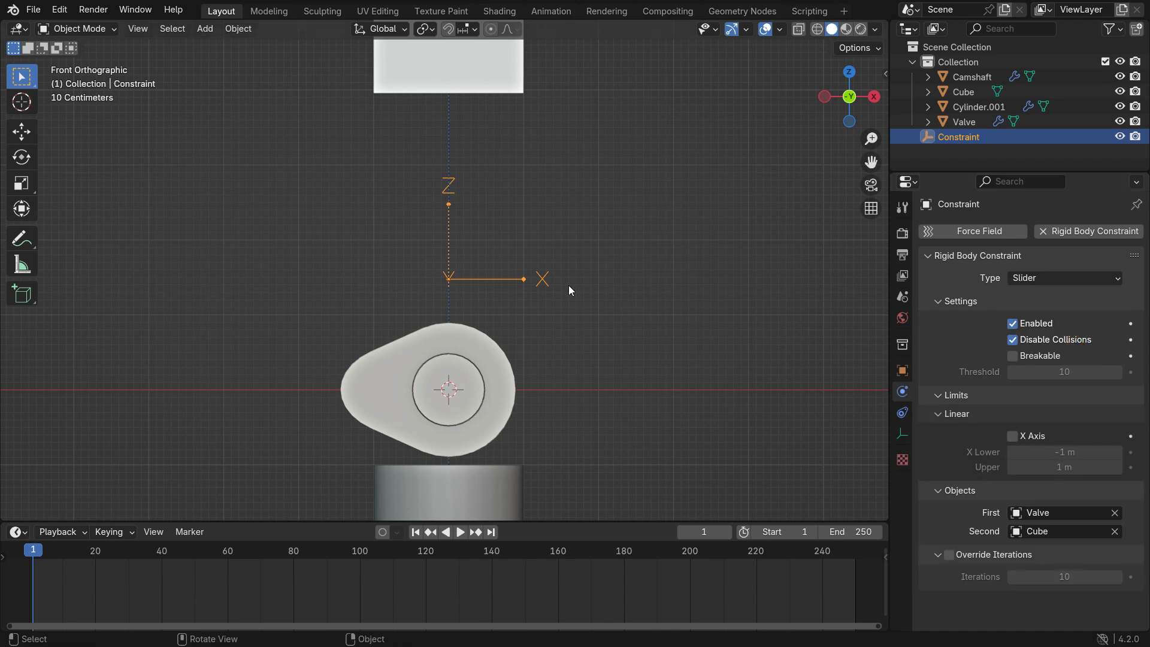
mouse_move(564, 325)
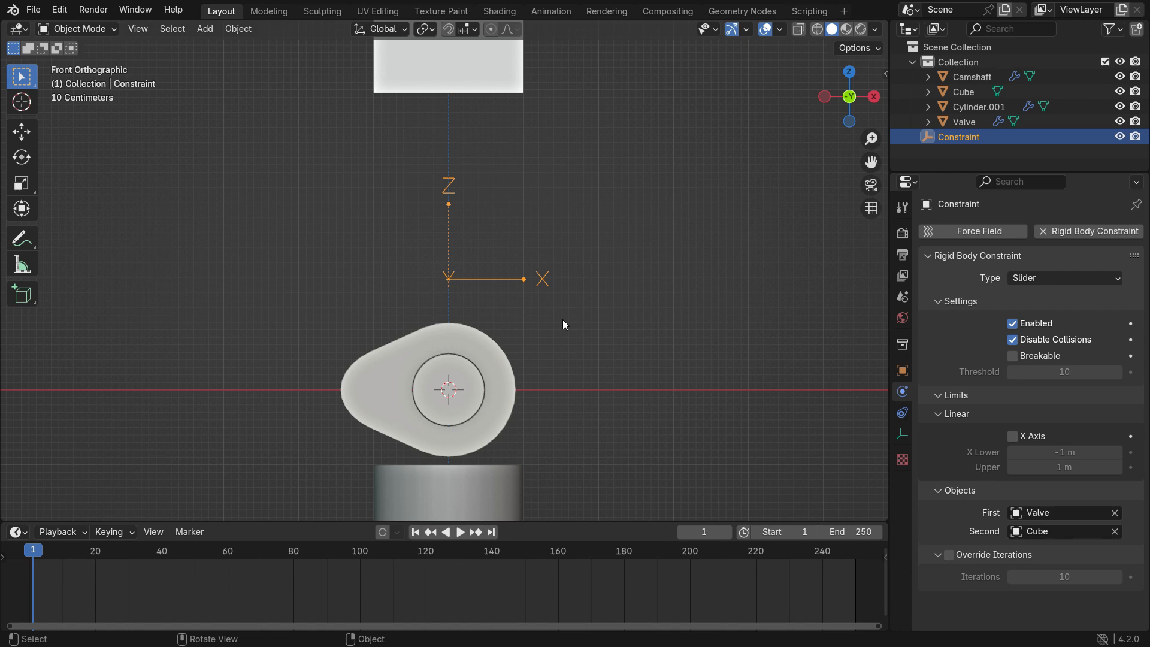
key(r)
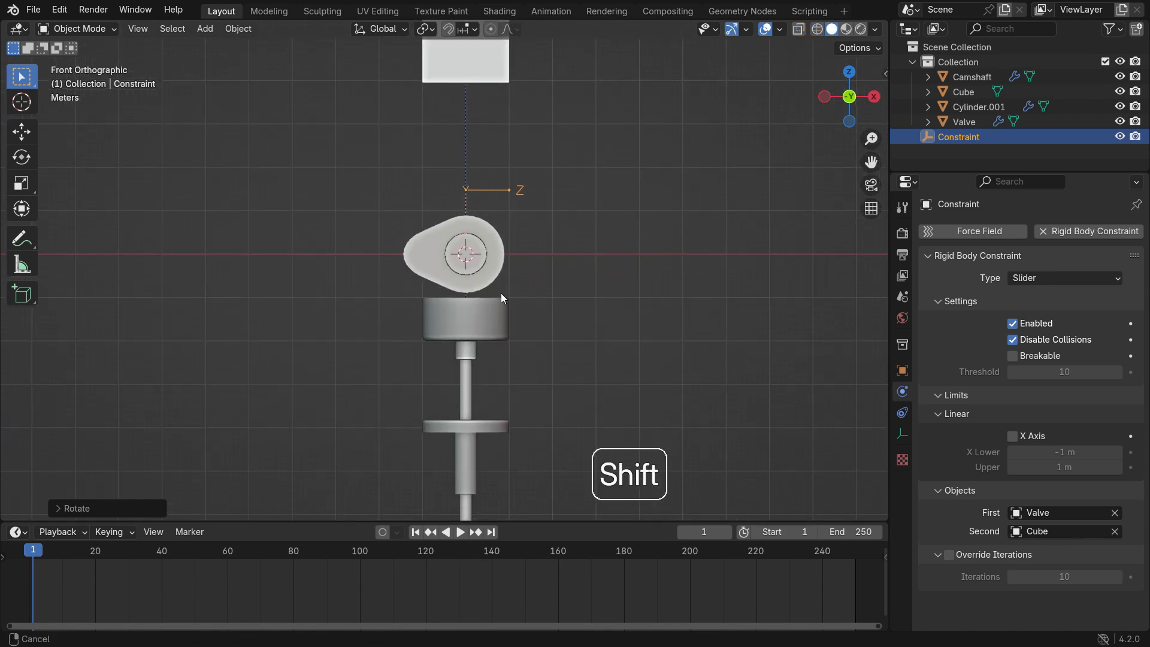
- Play the simulation to preview the slider-constrained valve dropping, then return to frame 1
key(space)
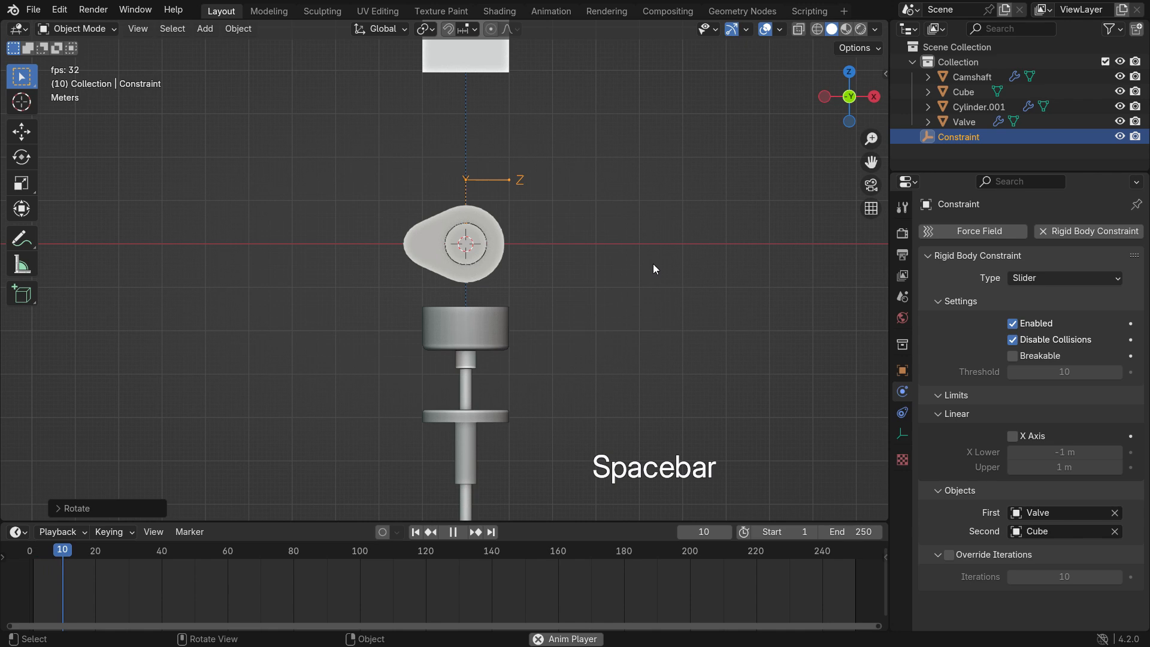
key(space)
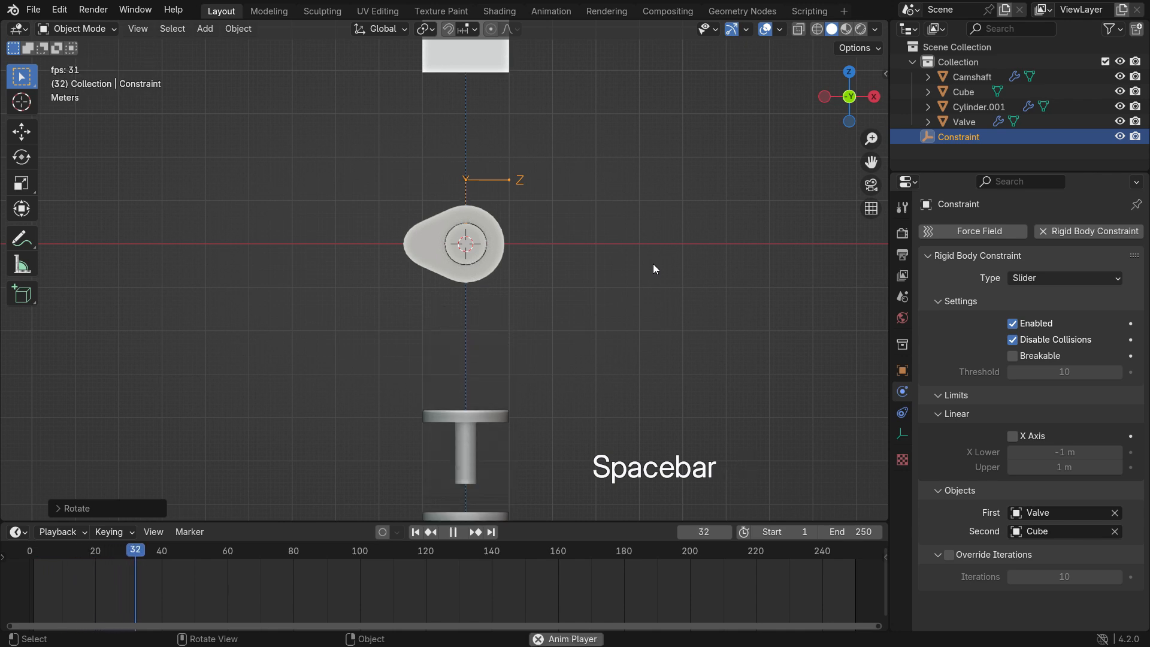
key(shift+Left)
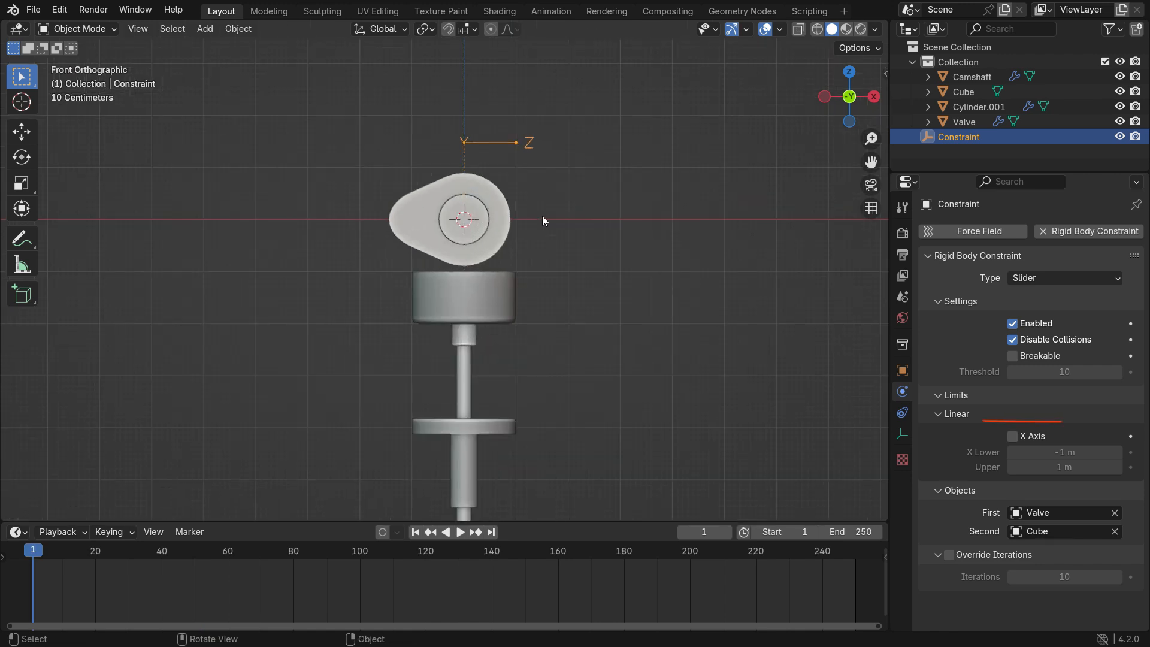
- Enable the linear X-axis limit on the slider constraint and replay to test it
click(1013, 436)
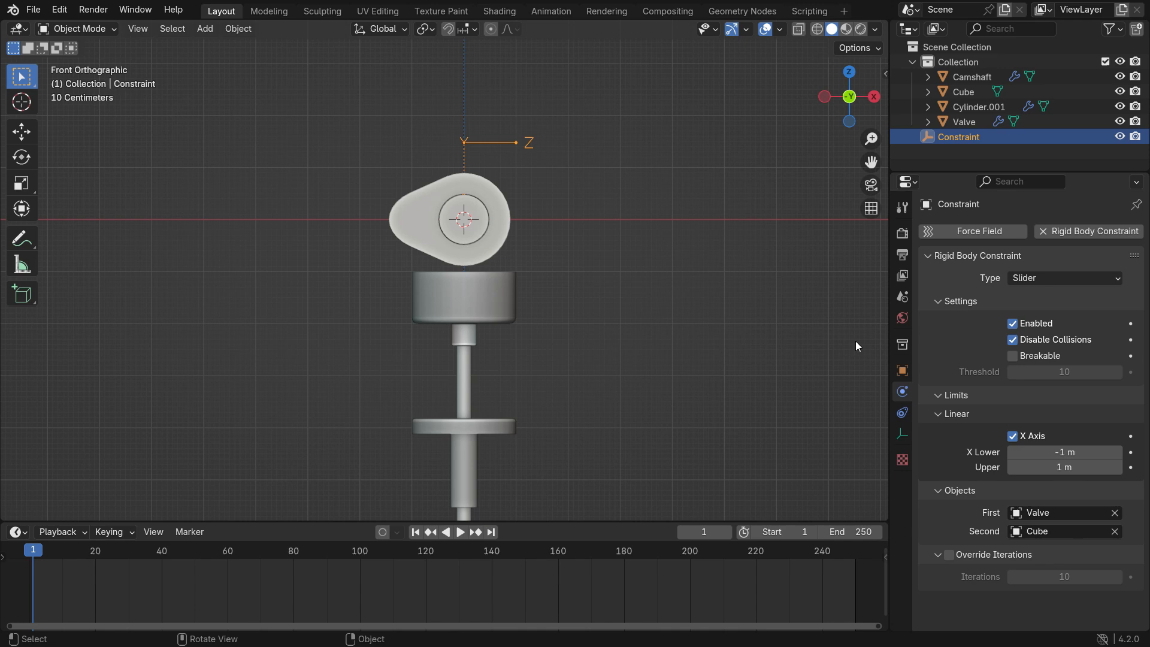
key(space)
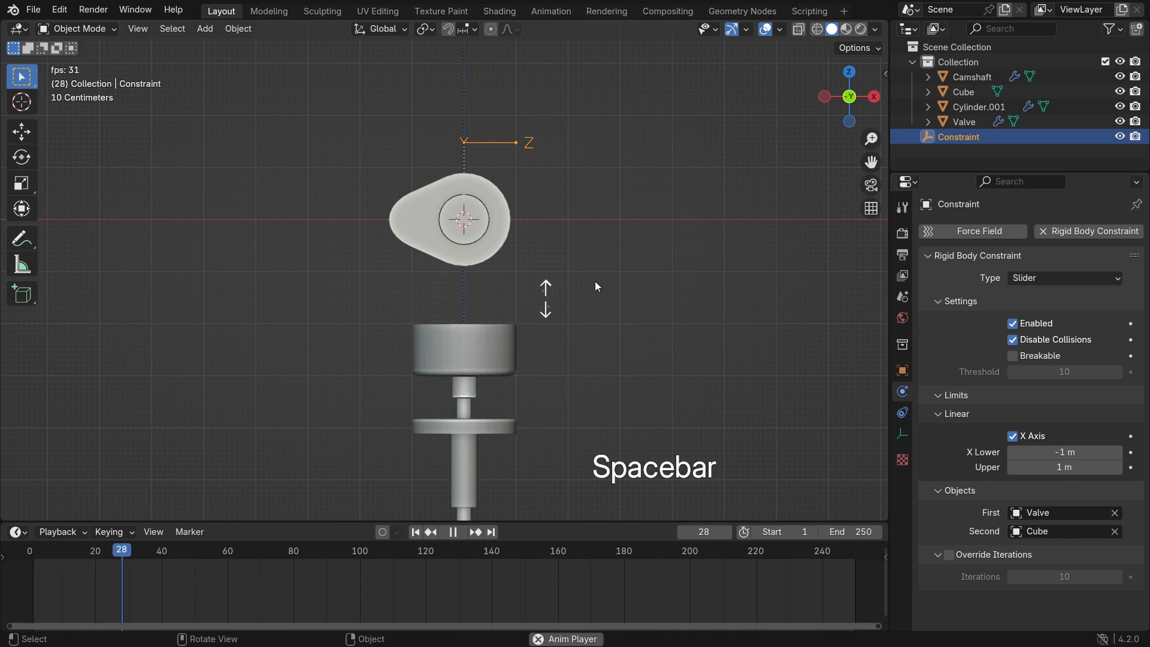
key(space)
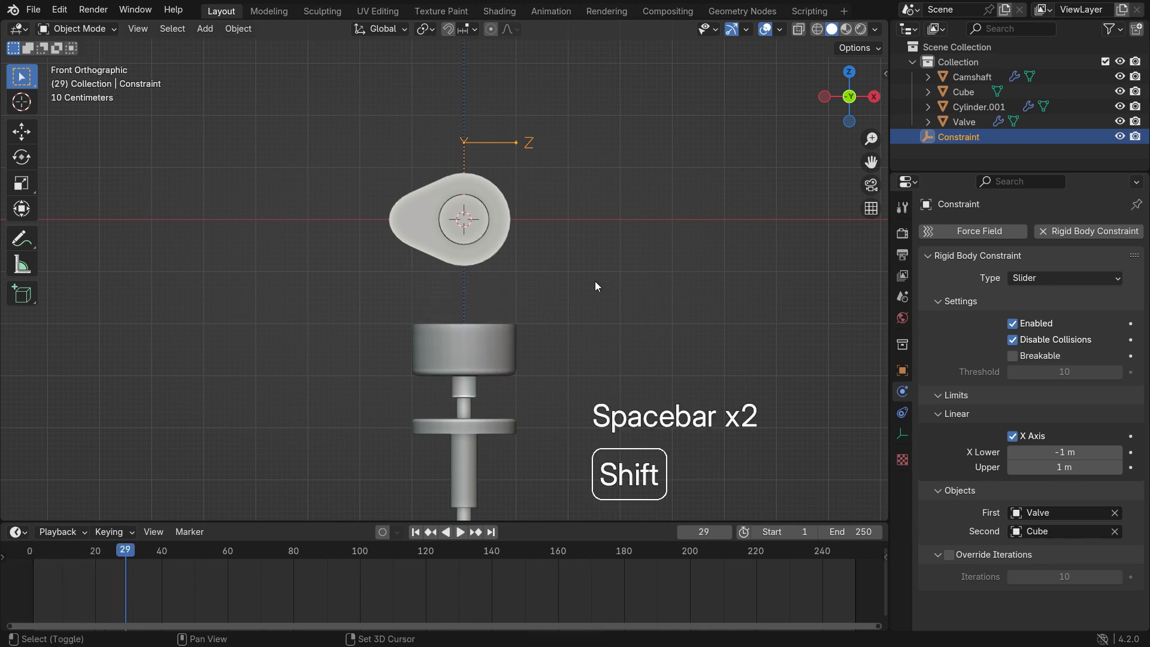
key(space)
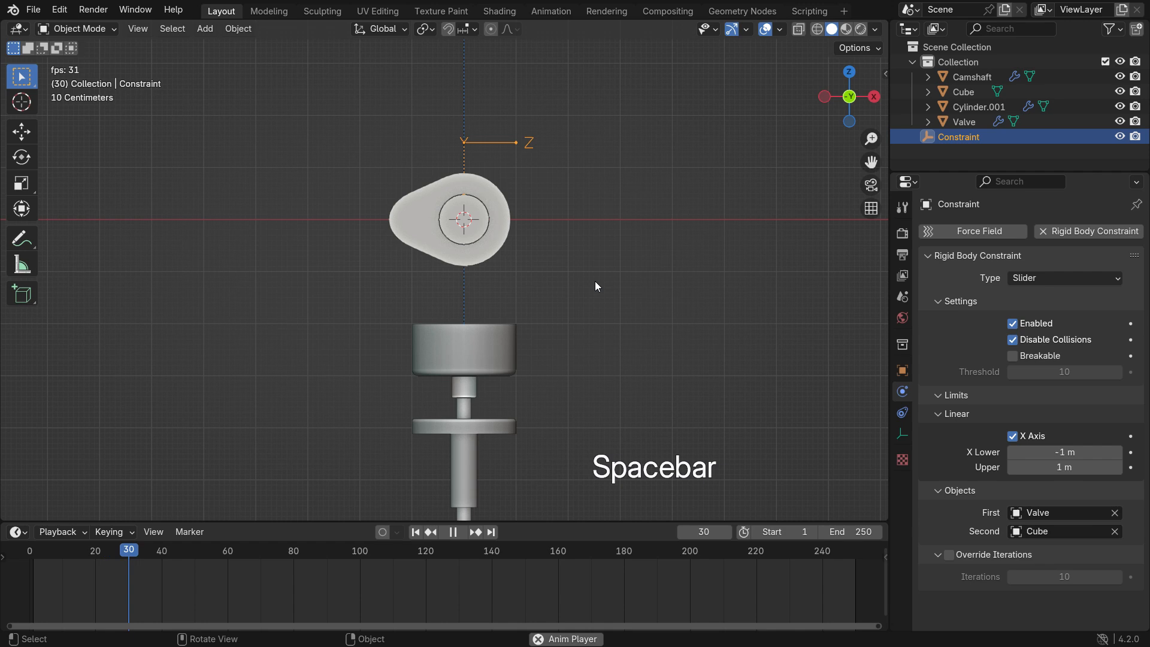
key(shift+Left)
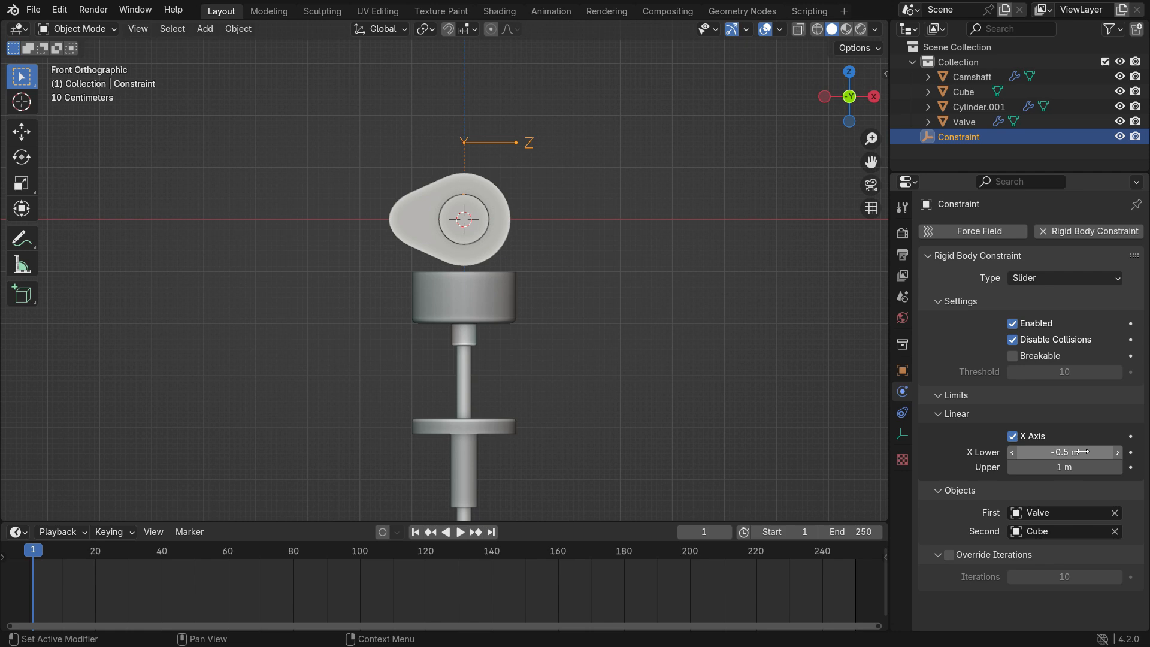
- Test X Lower at -0.5 m, then 0 m so the valve holds in place, replaying each time
key(space)
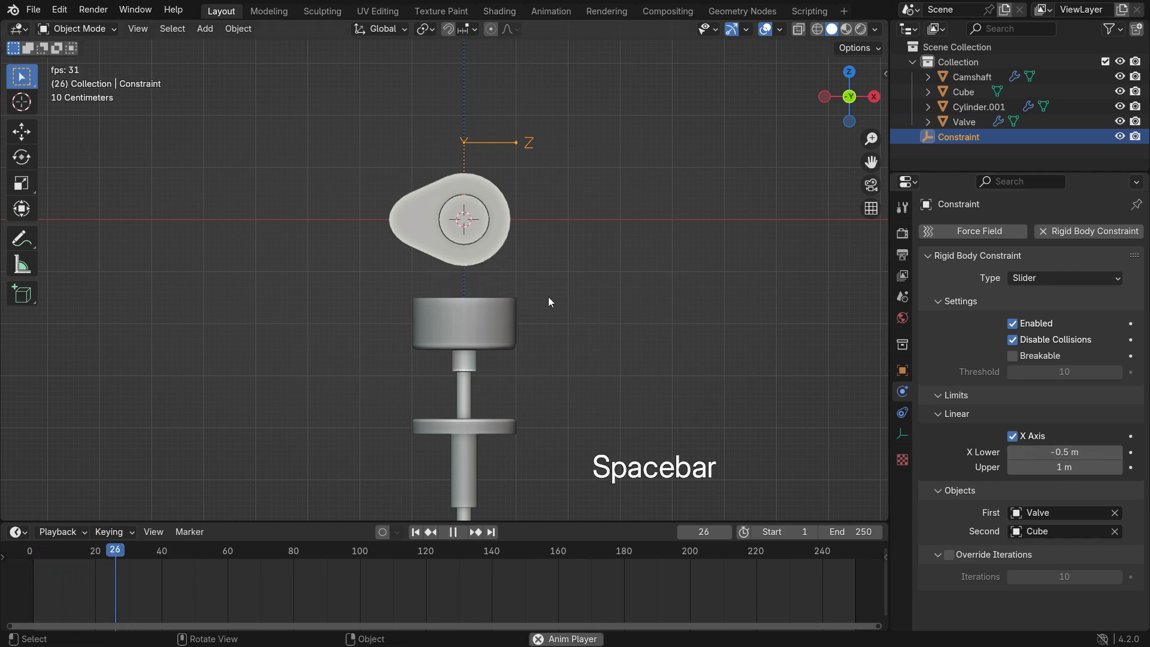
key(shift+Left)
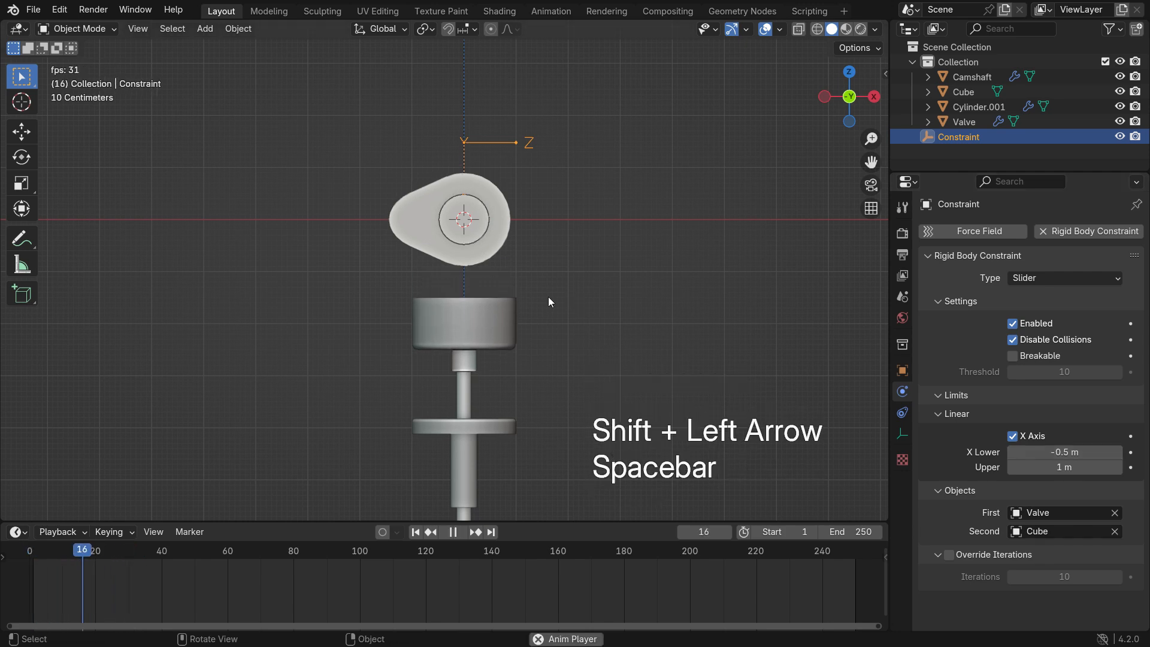
key(shift+Left)
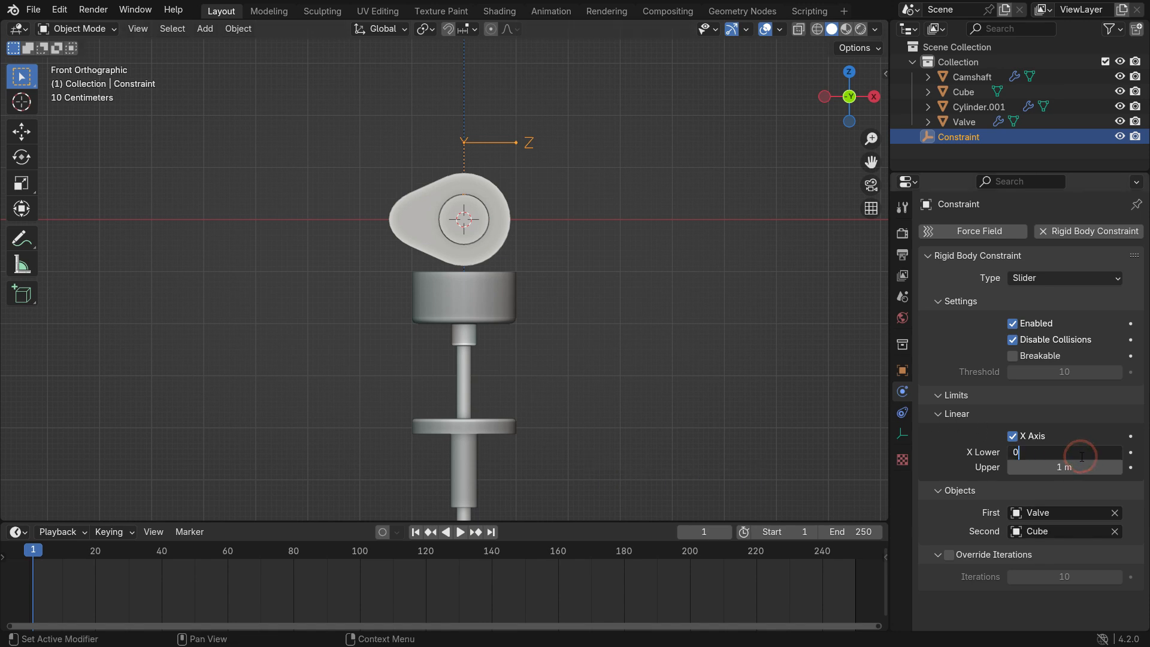
key(space)
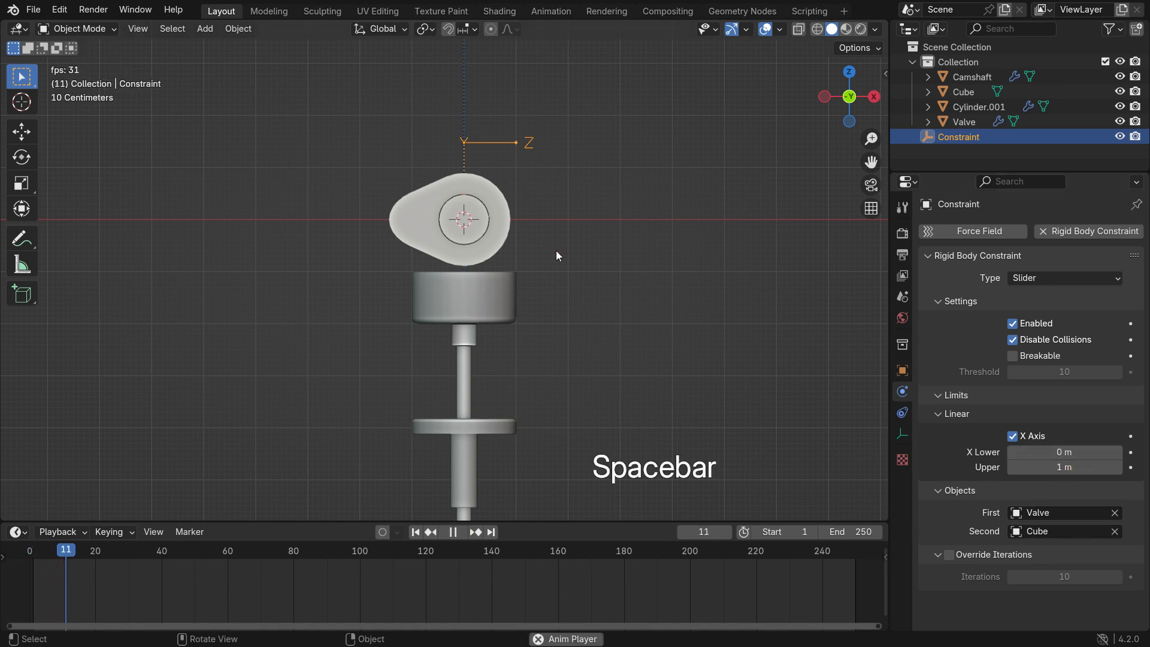
key(space)
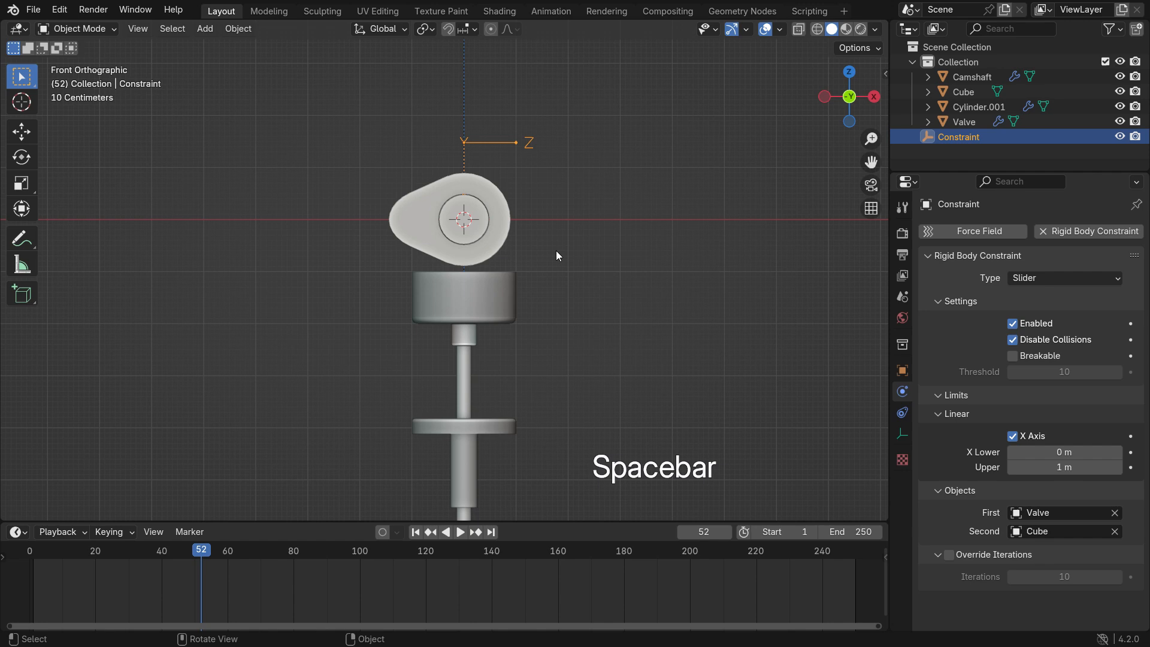
key(space)
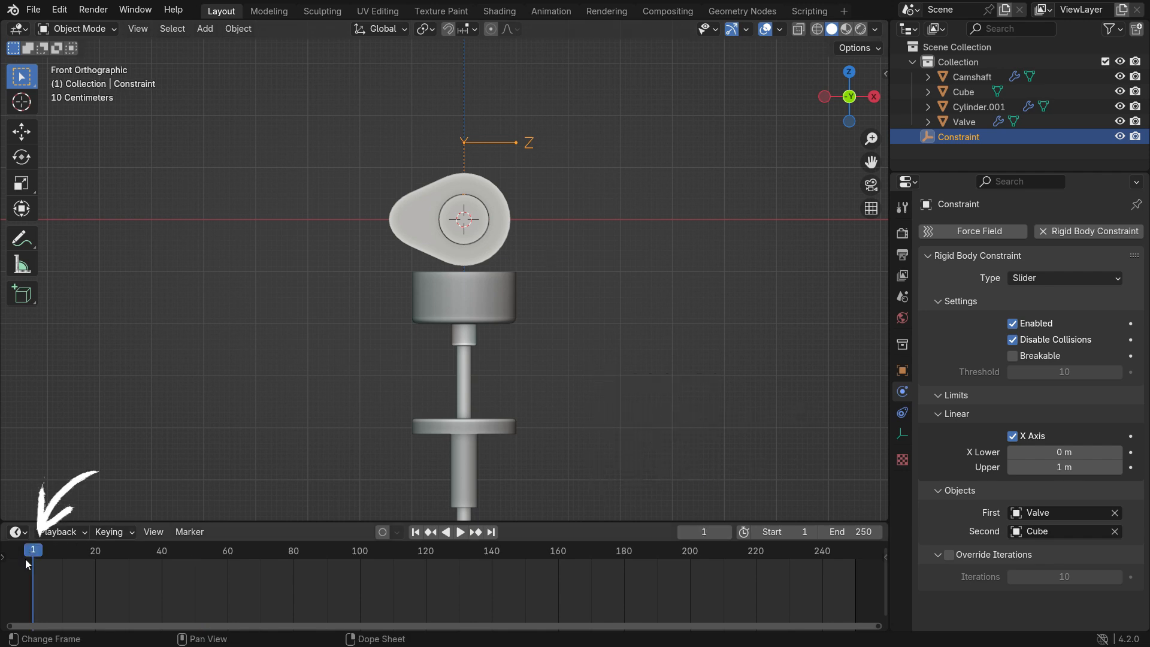
mouse_move(249, 469)
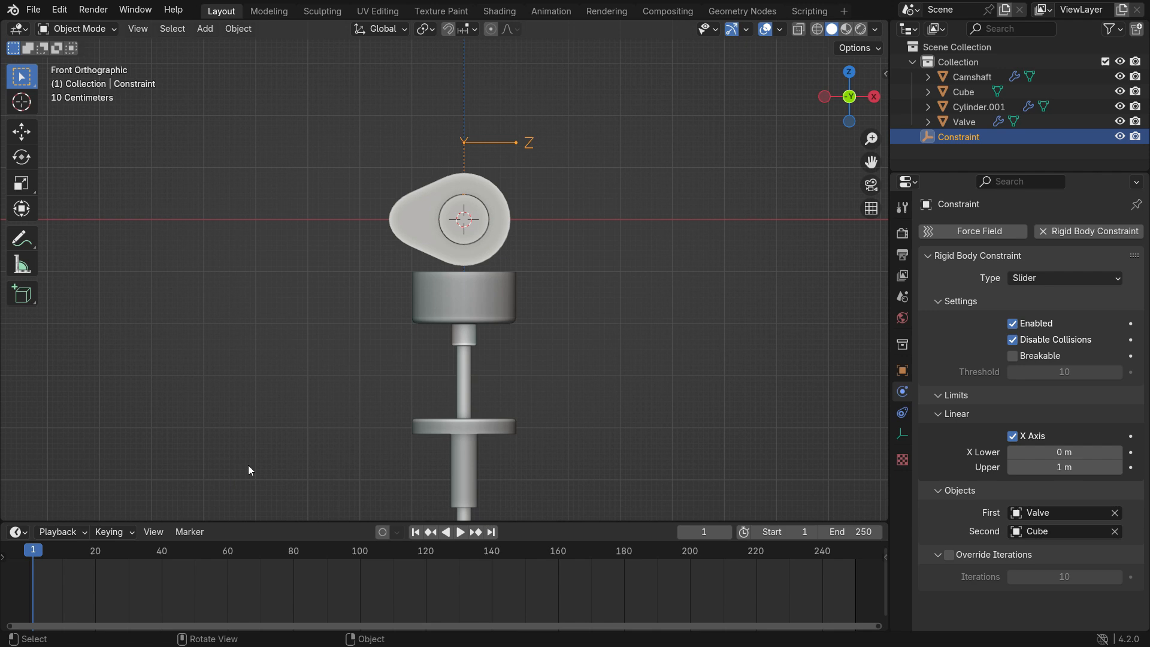
- Keyframe the Camshaft spinning 360° between frames 1 and 40 and preview it from frame 1
click(971, 77)
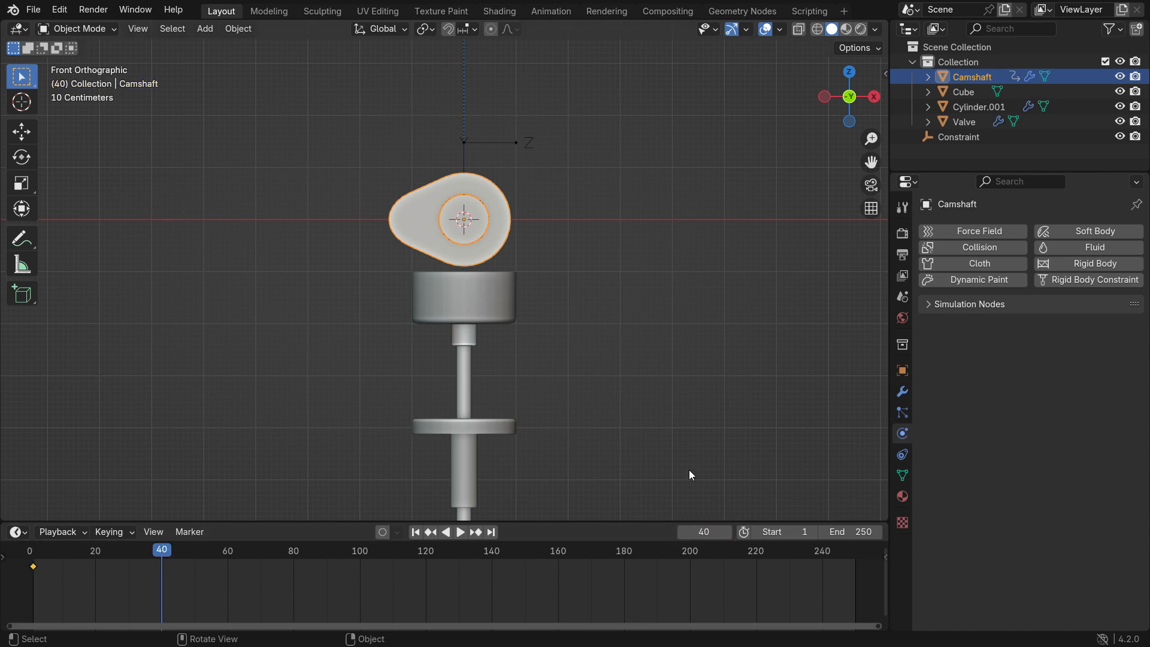
key(n)
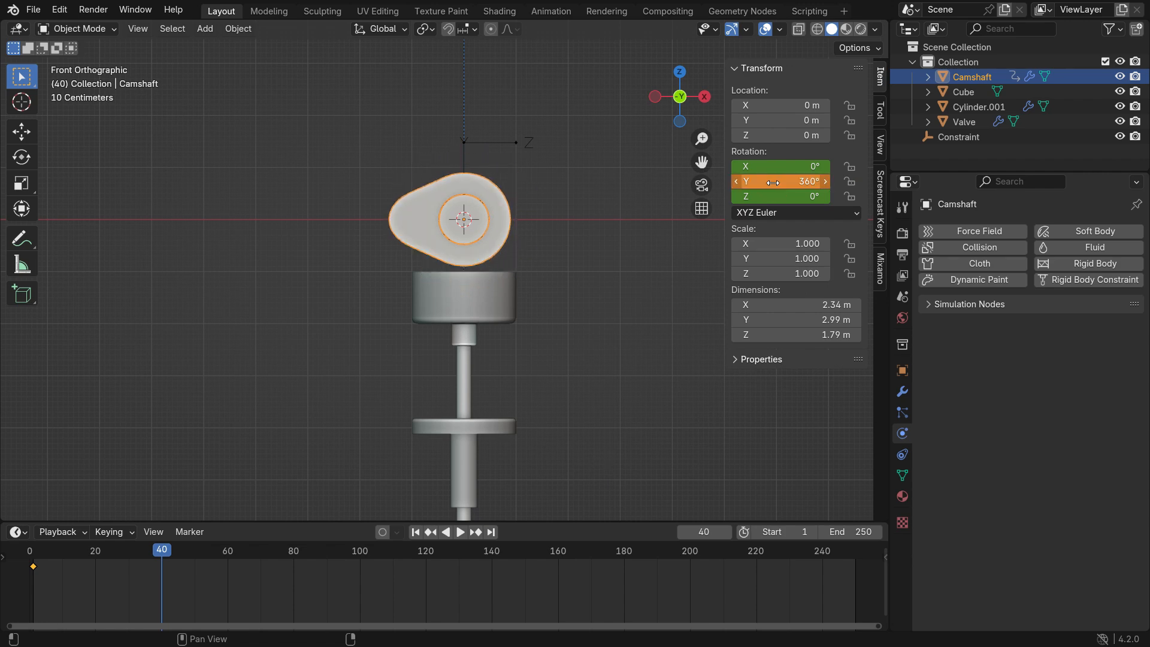
key(k)
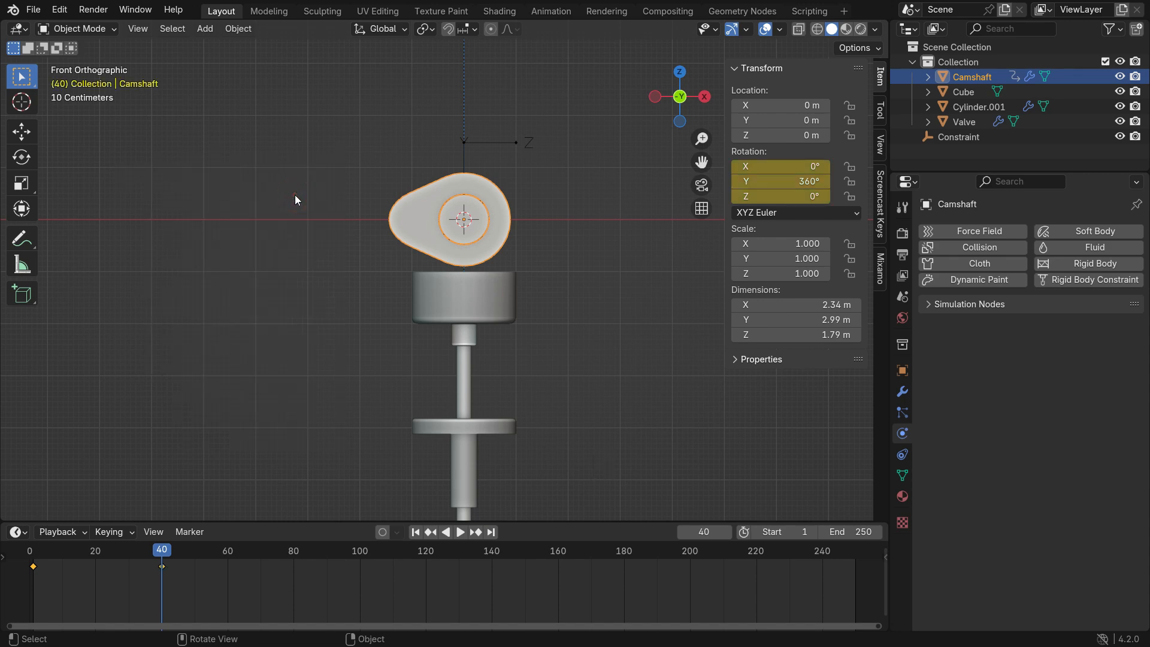
key(space)
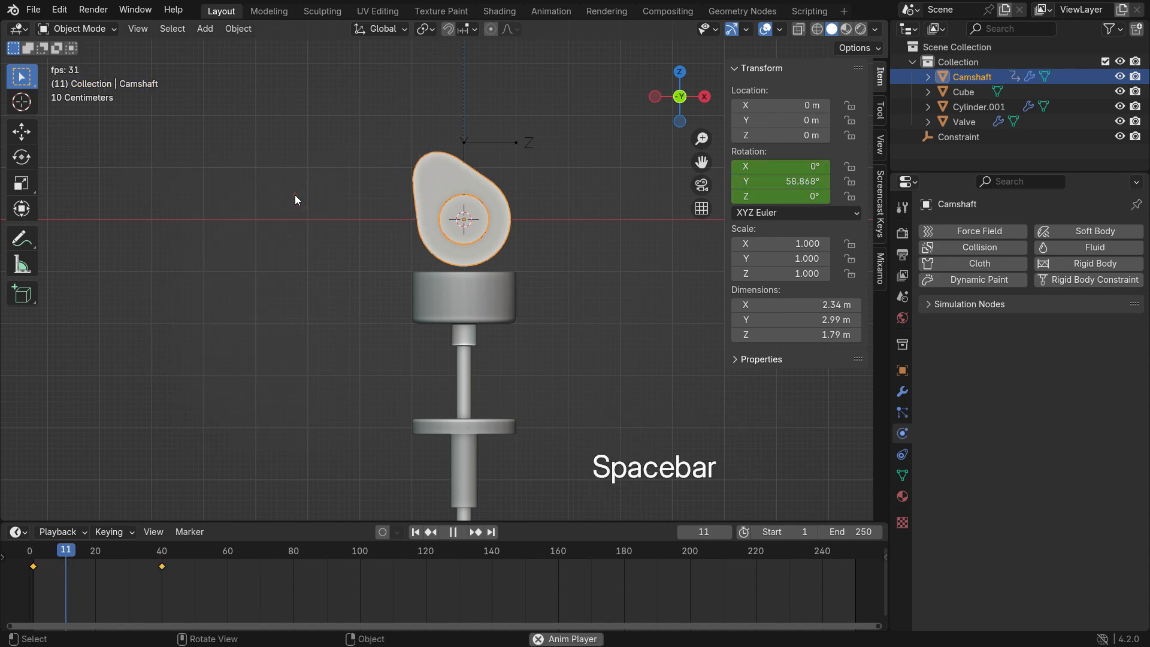
key(space)
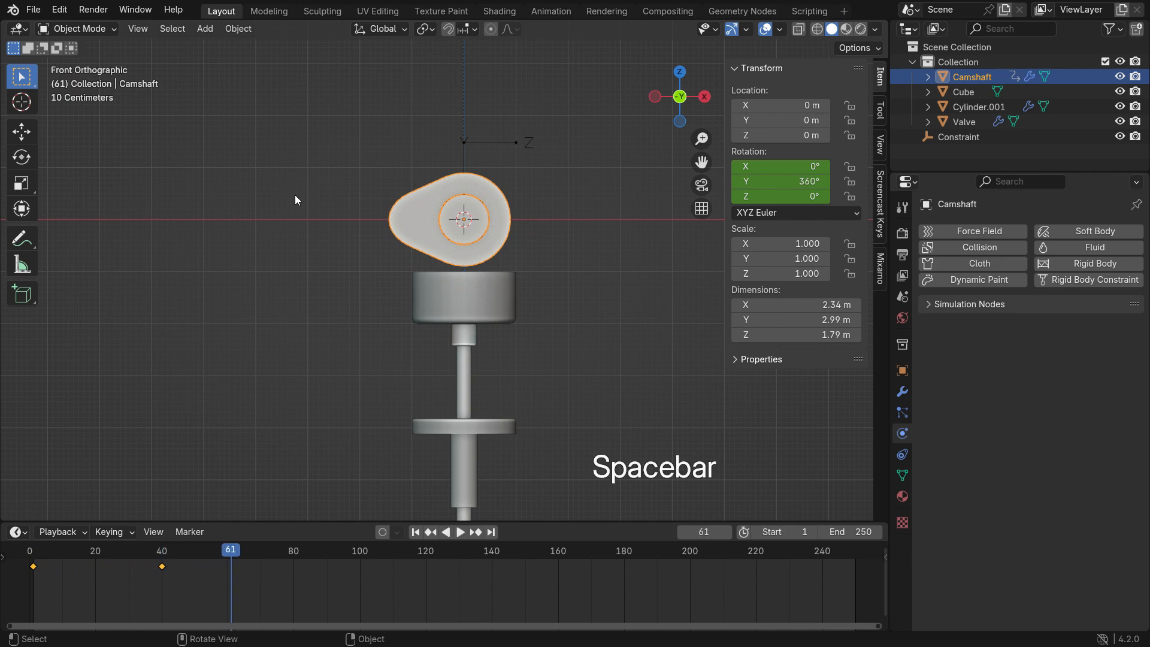
key(shift+Left)
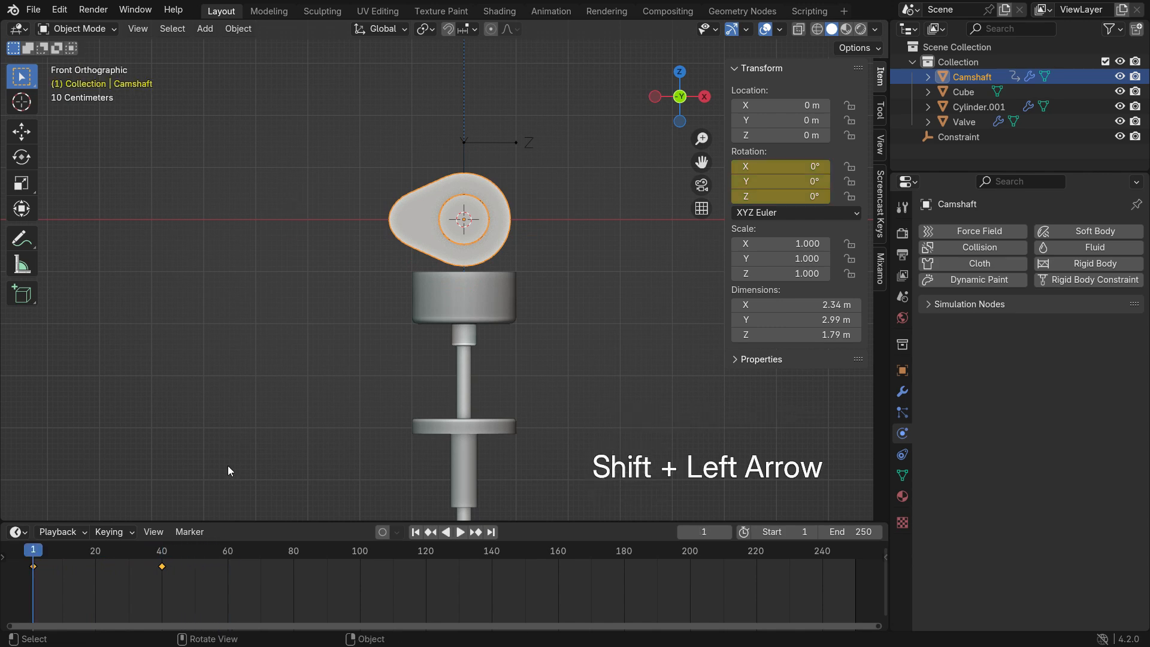
- Set the Camshaft rotation keyframes to cyclic extrapolation via Shift+E and preview the endless spin
key(shift+e)
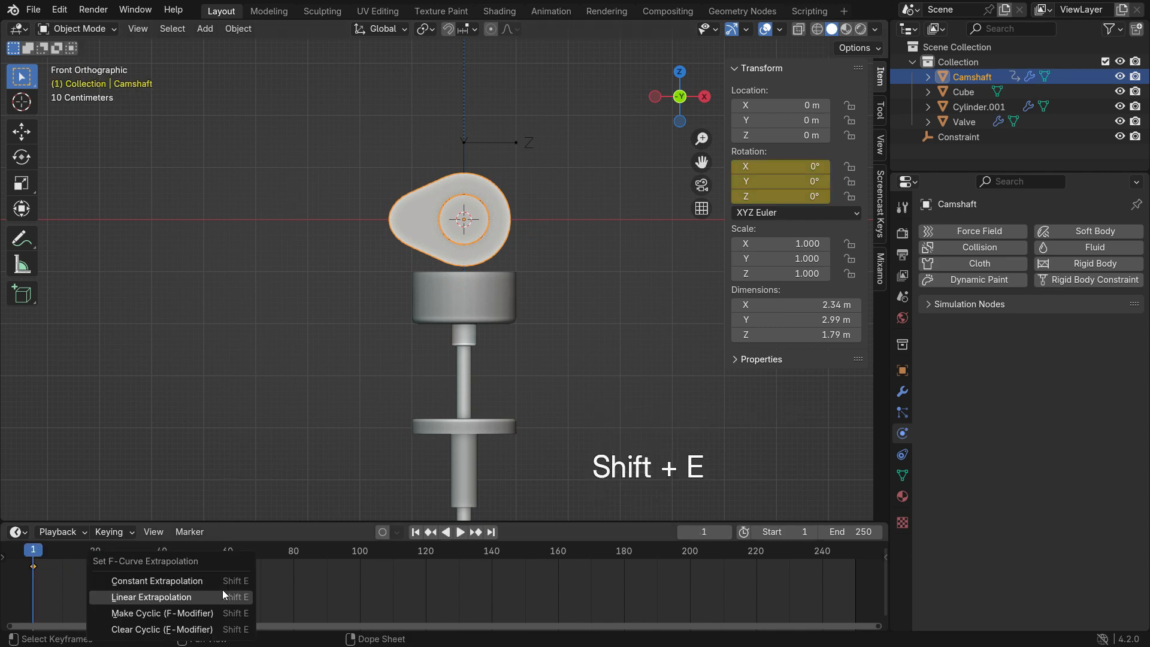
mouse_move(162, 612)
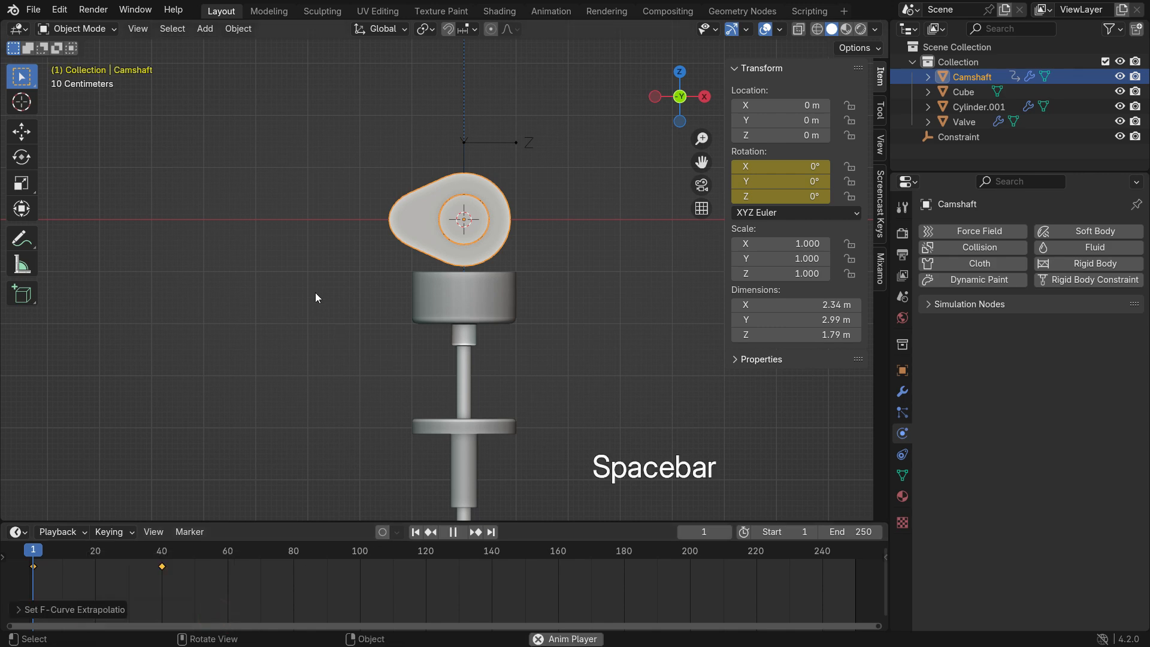
key(space)
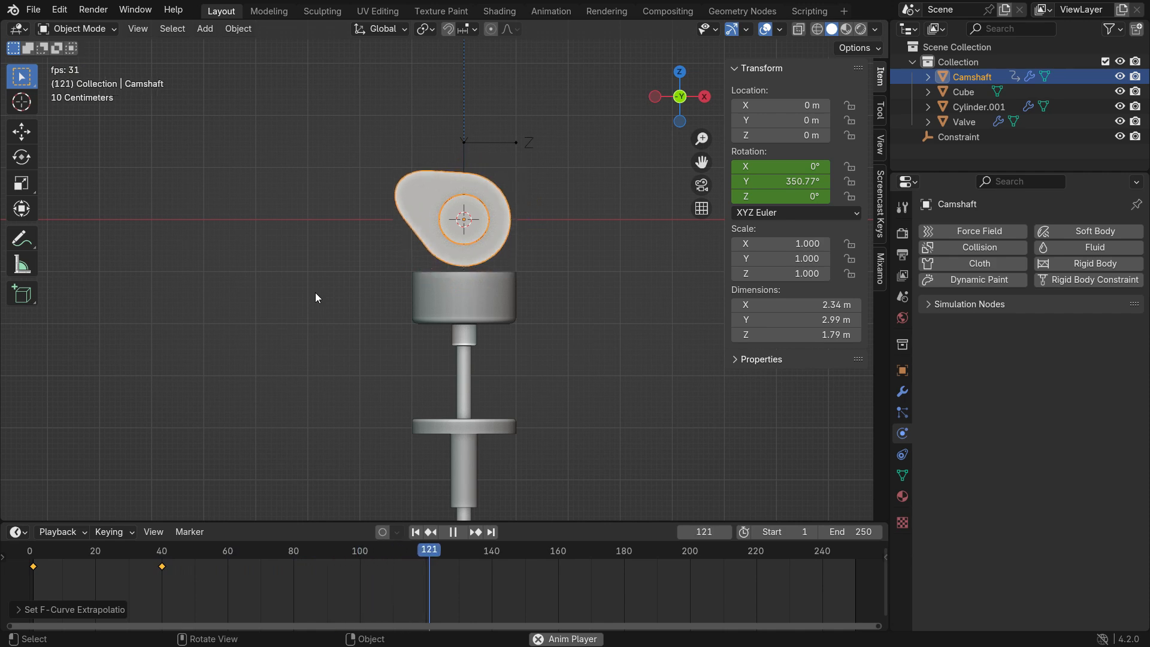
key(shift+Left)
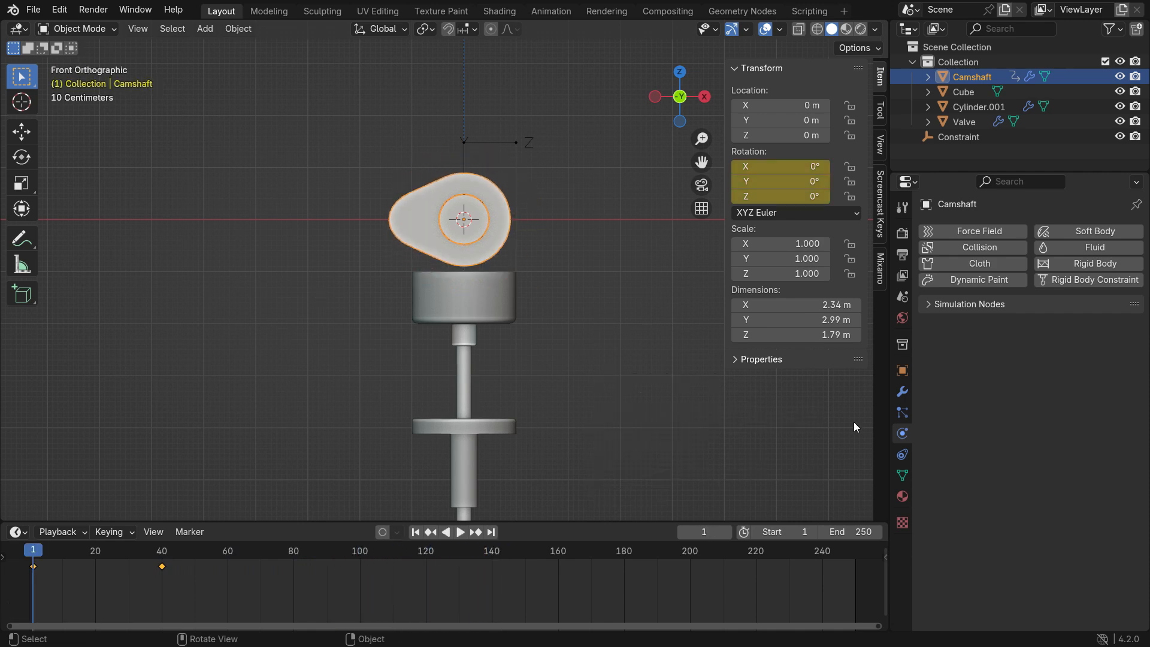
- Give the Camshaft a rigid body and play the simulation to test it
click(1095, 264)
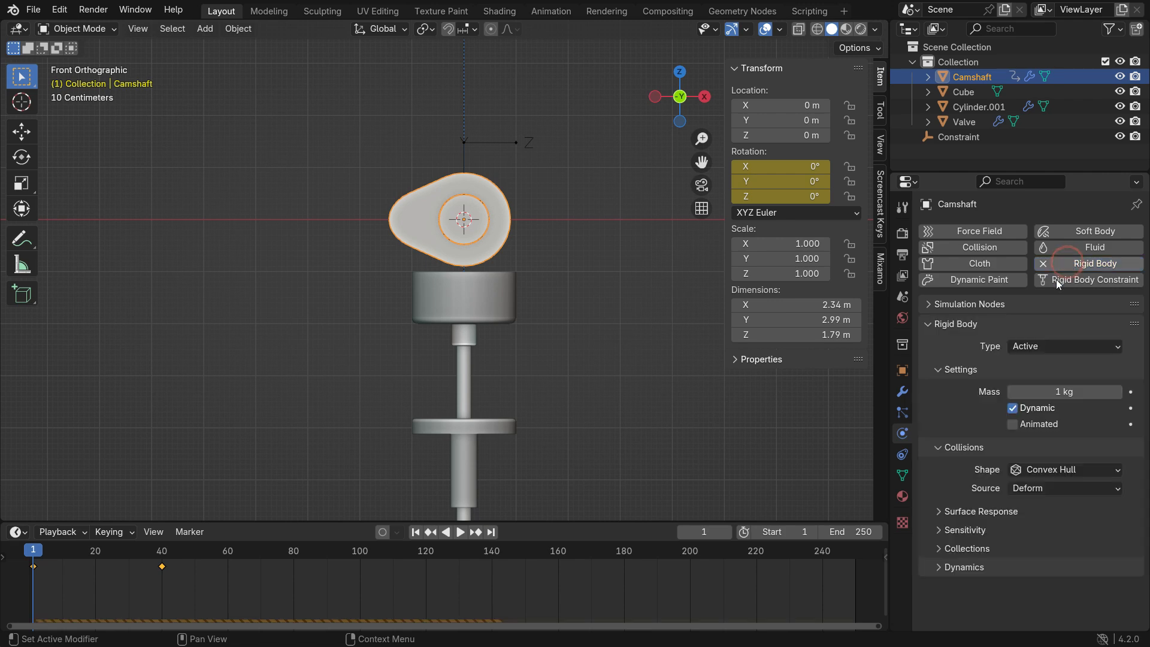
key(space)
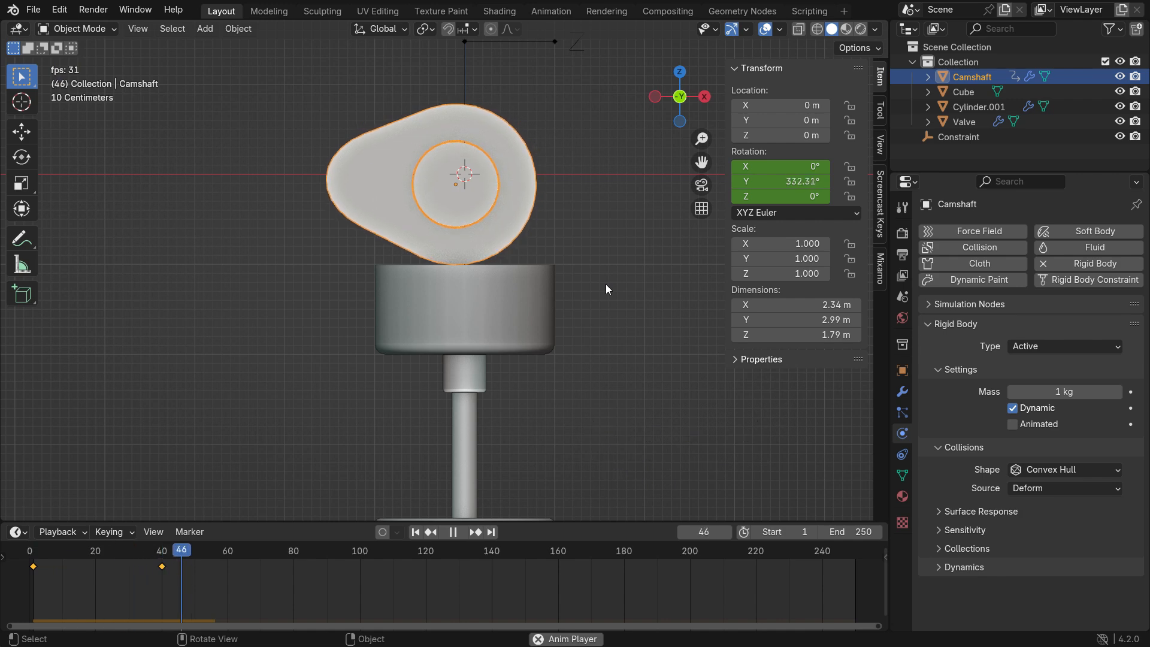
key(shift+Left)
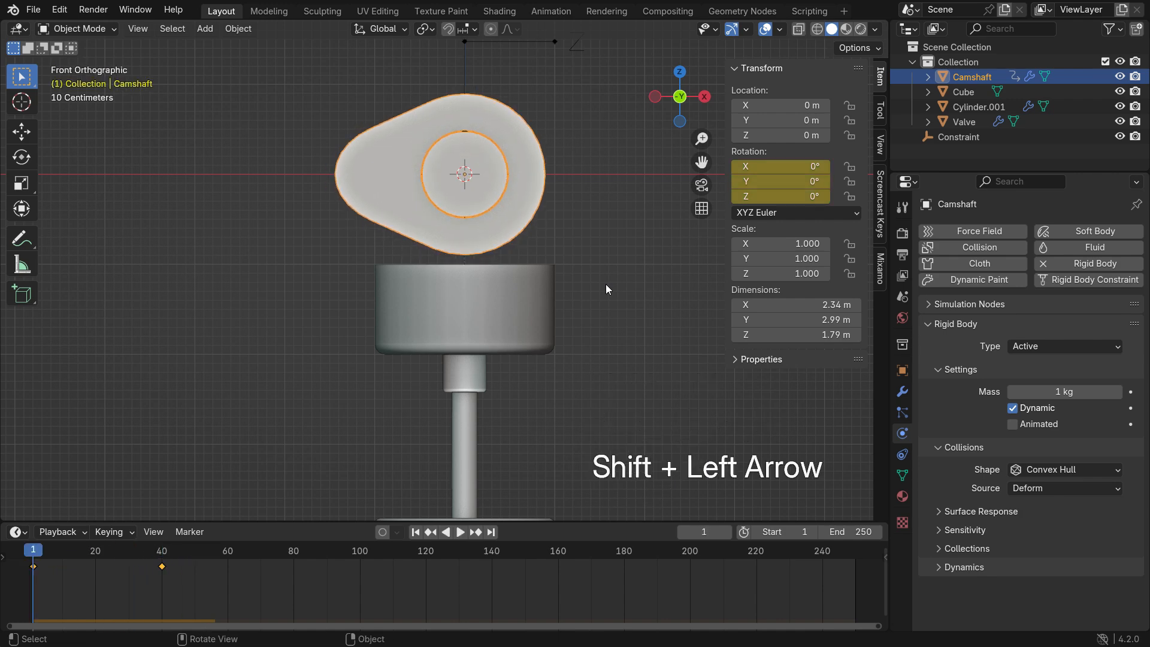
- Enable Animated so the keyframes drive the Camshaft rigid body, and replay to check the spin
click(1012, 424)
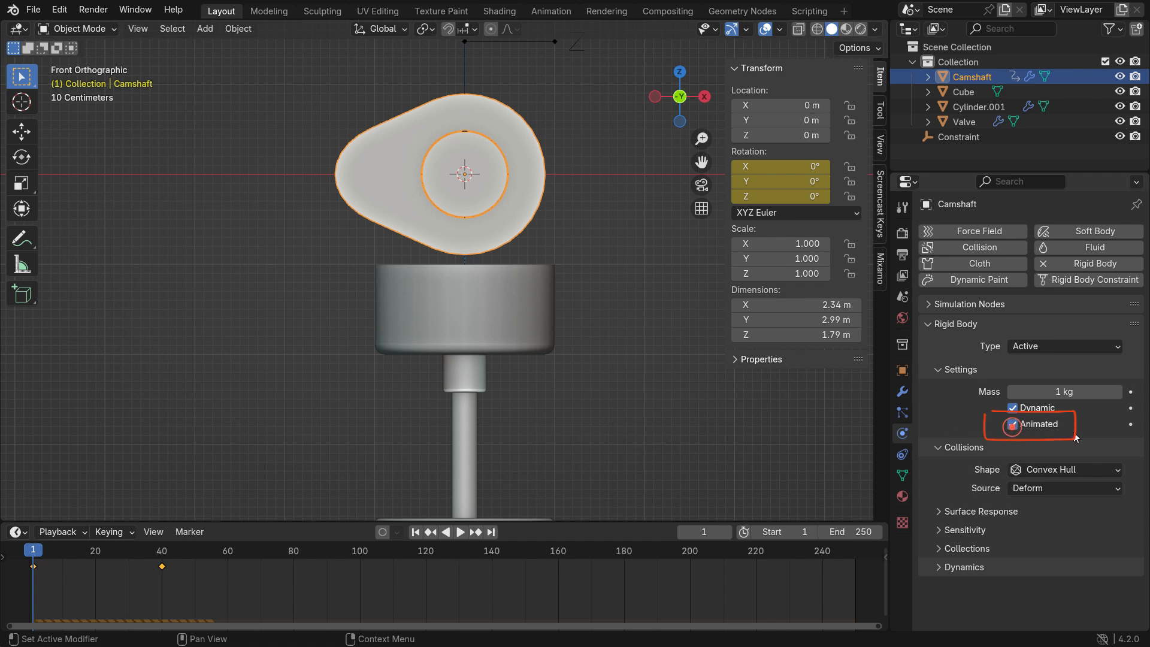
key(space)
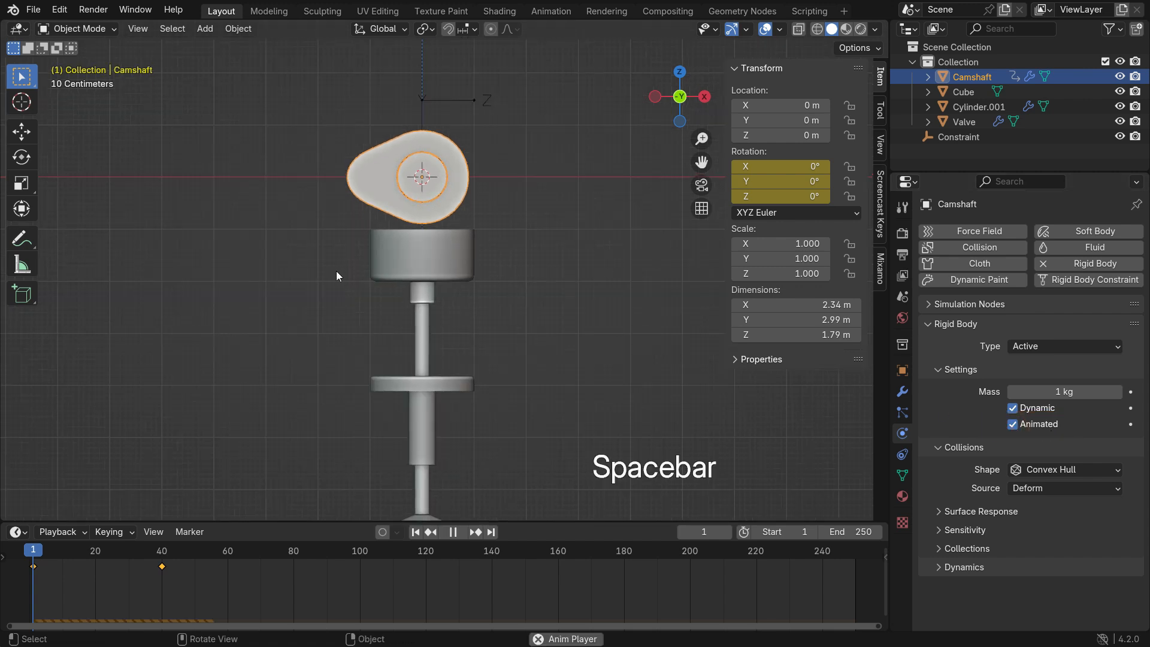
key(space)
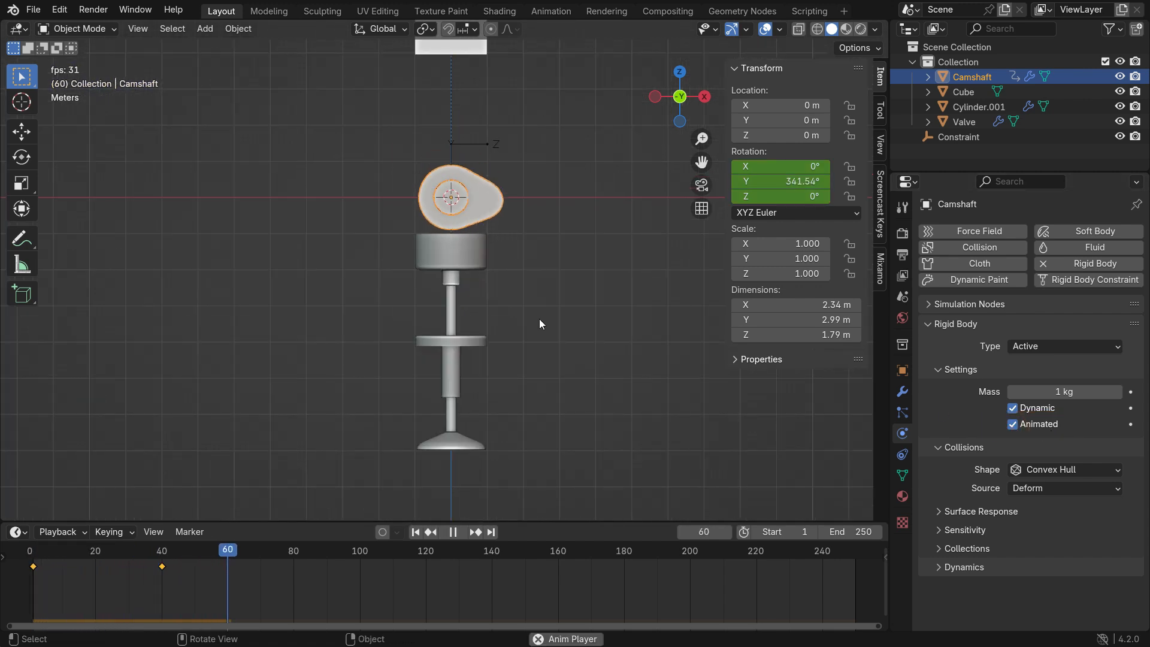
click(453, 531)
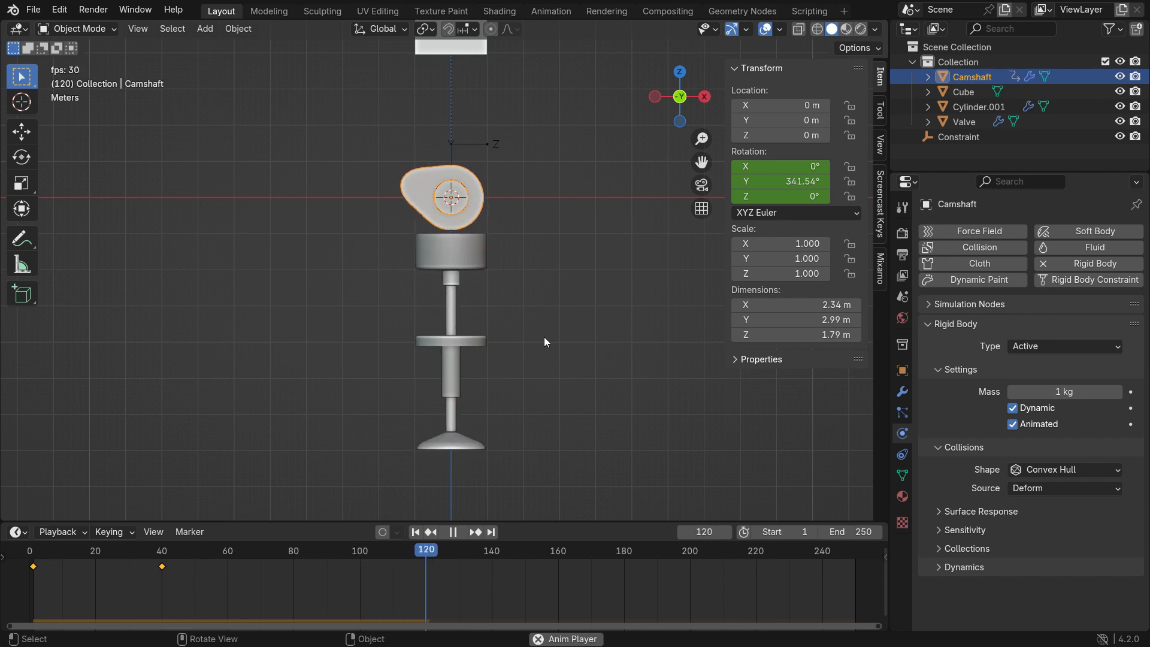
key(space)
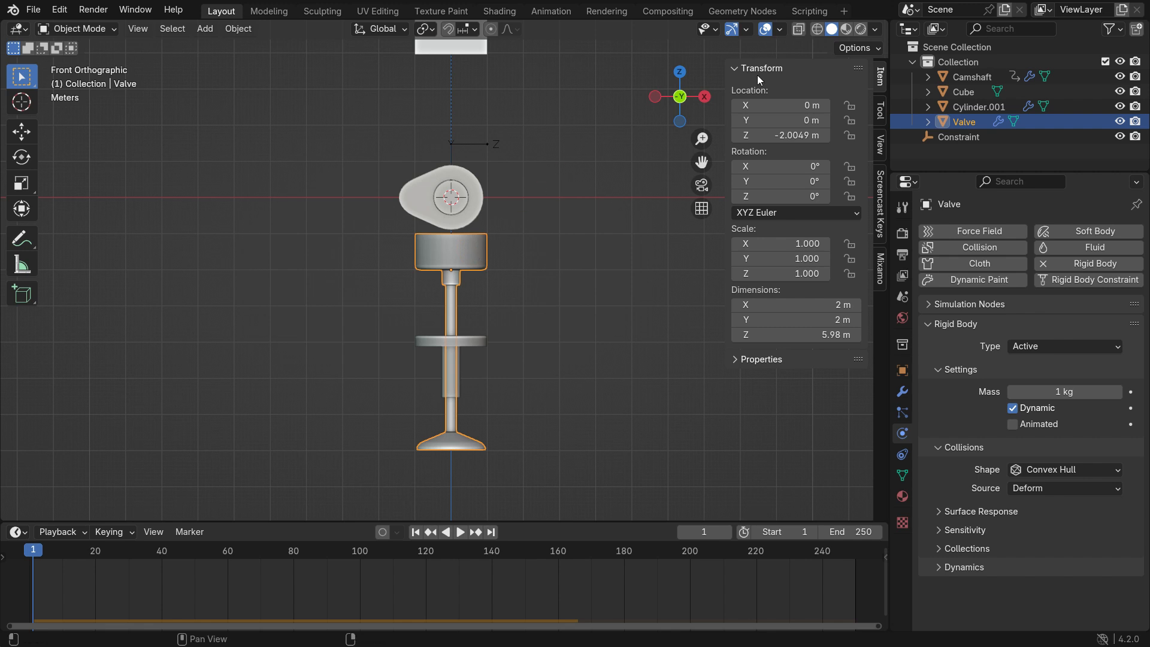
- Lock the Valve's X and Y location and rotation in the N-panel and play to test its motion
click(850, 105)
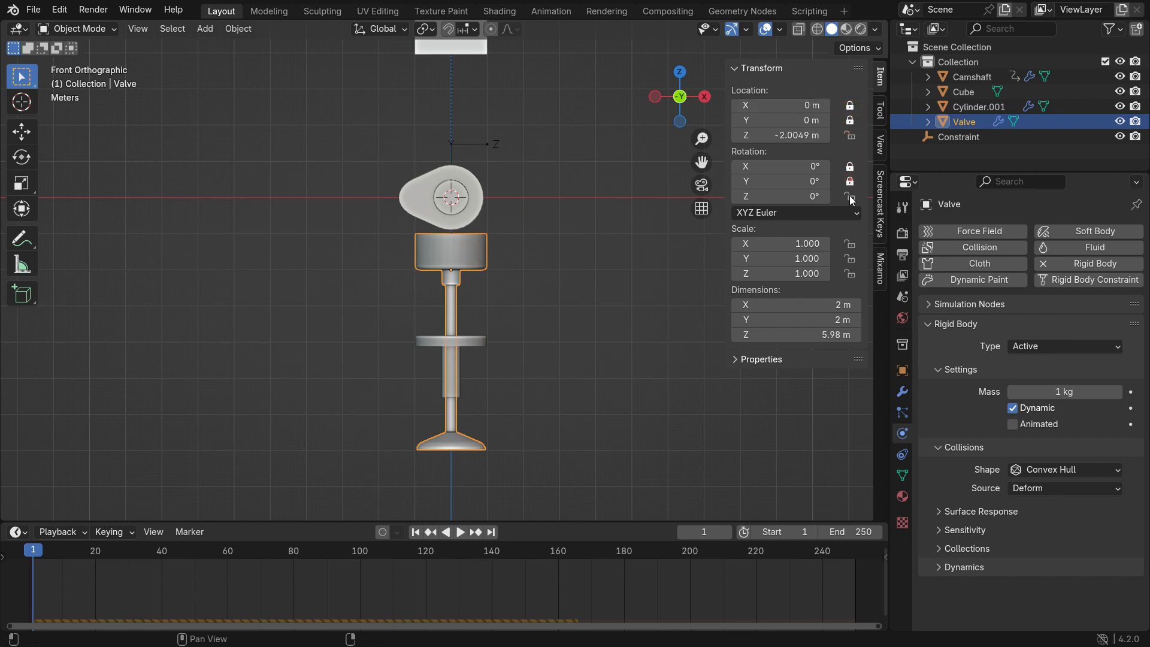
mouse_move(551, 320)
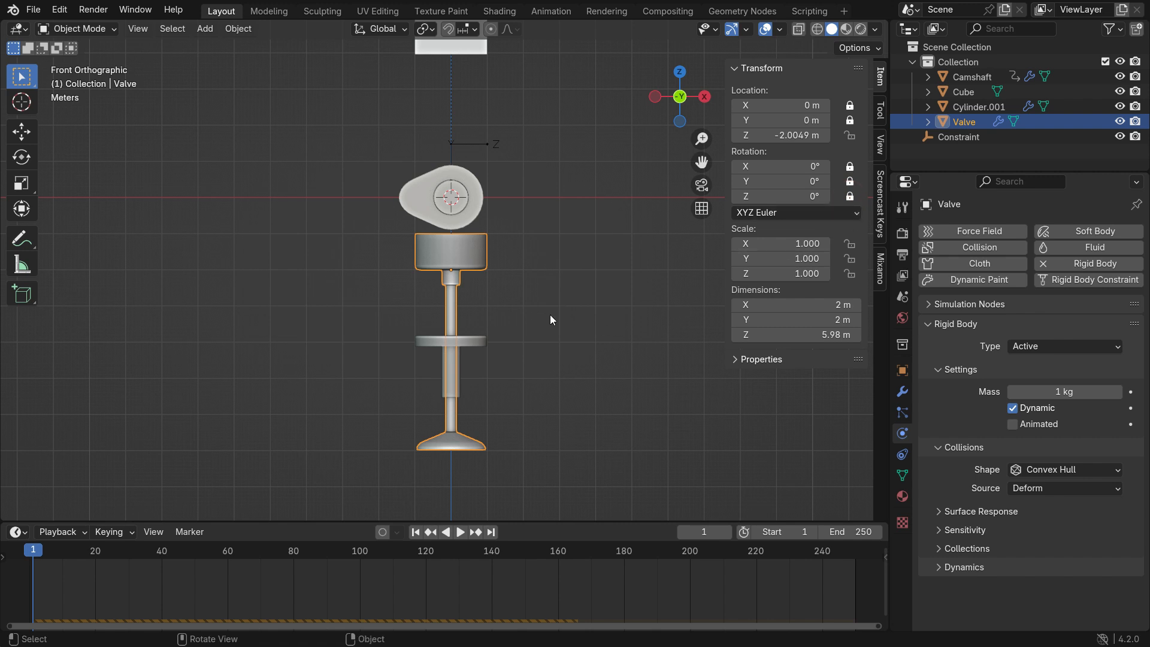
key(space)
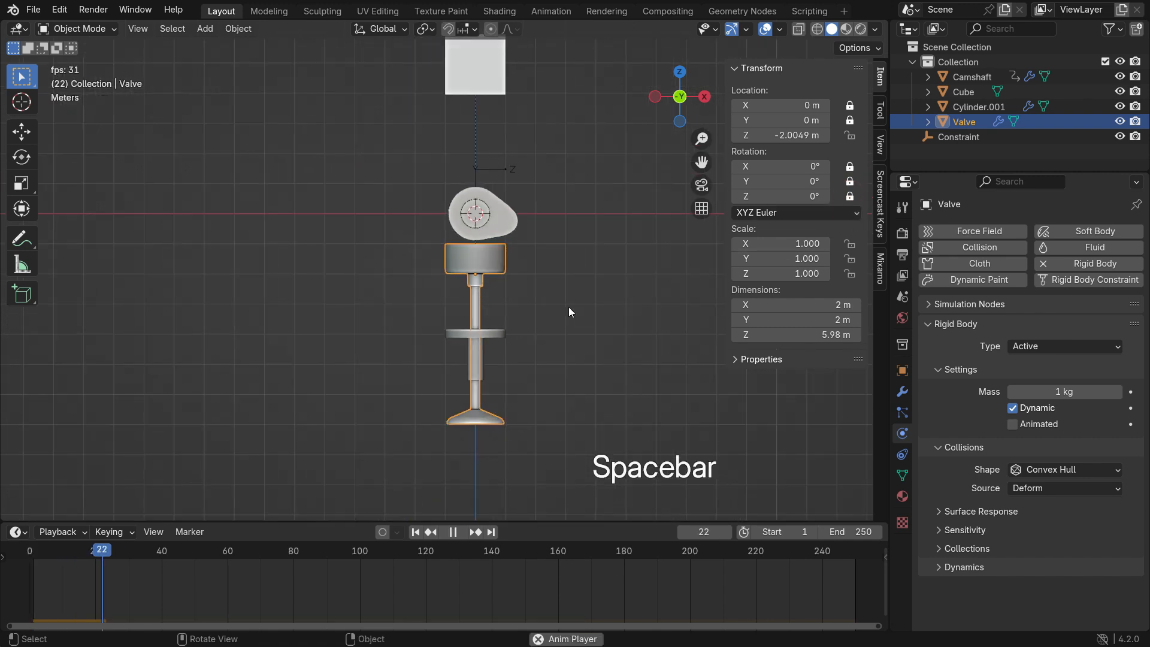
key(space)
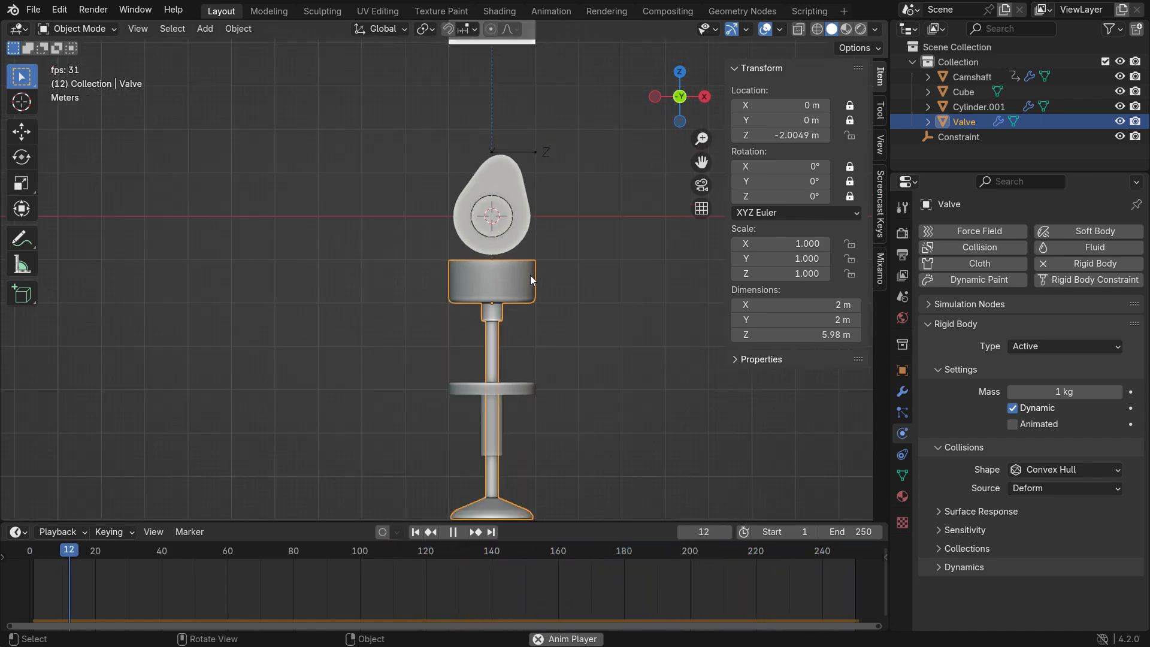
key(space)
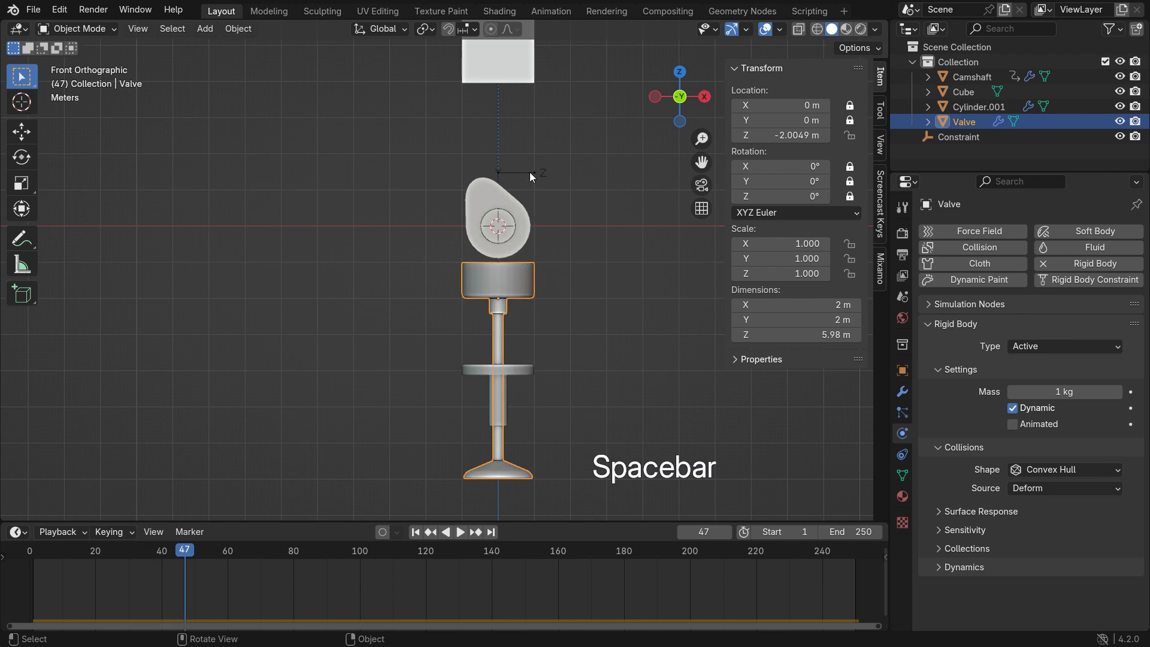
- Set the slider constraint's Linear X upper limit to 0 m and play the simulation to check the valve
click(958, 136)
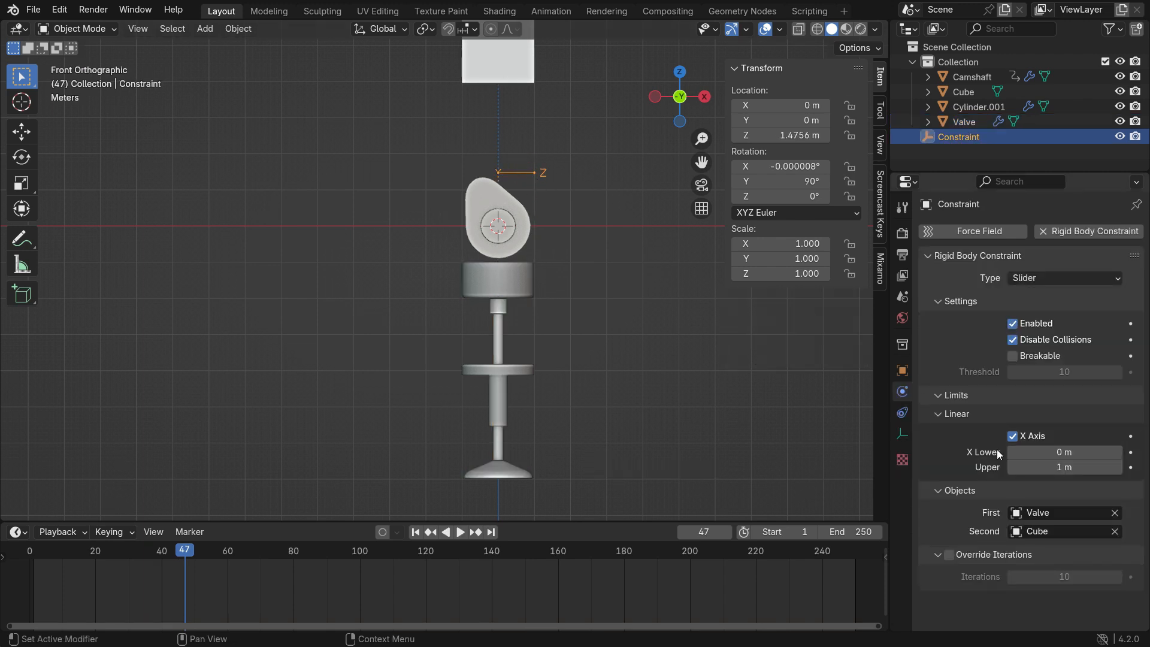
click(1063, 467)
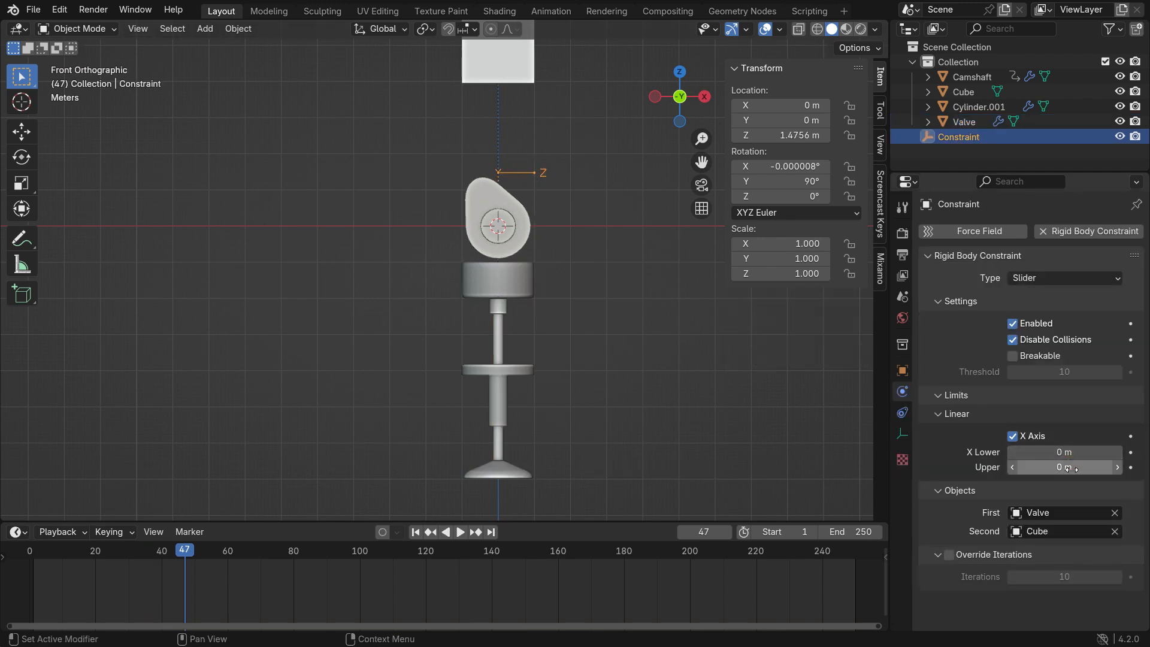
key(space)
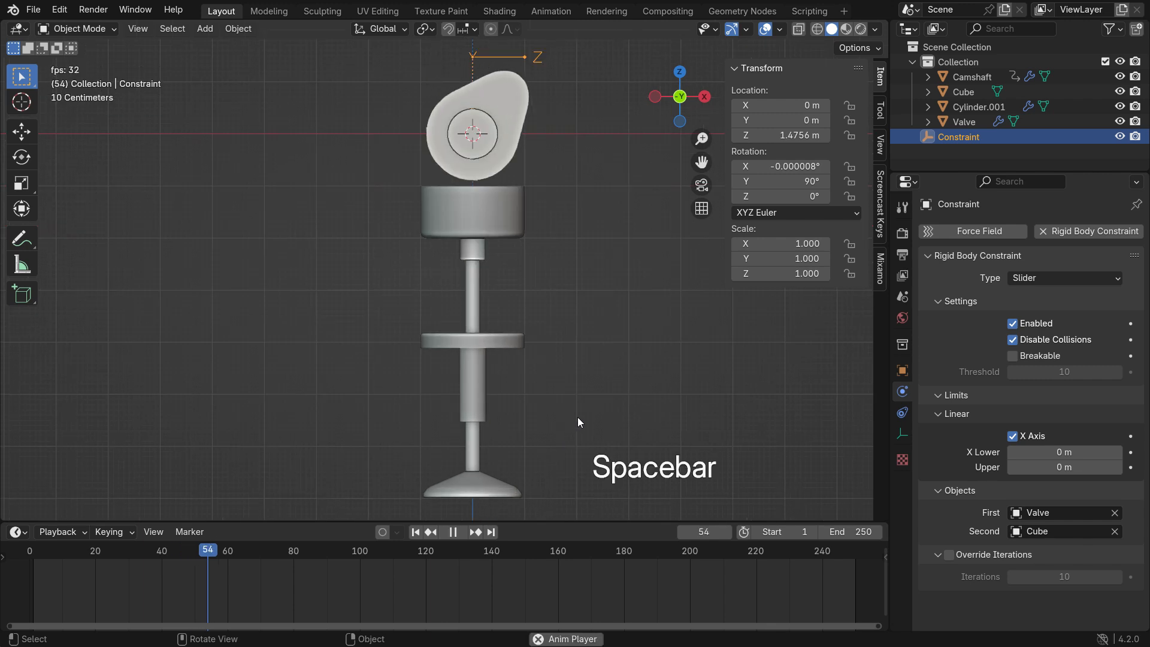
key(space)
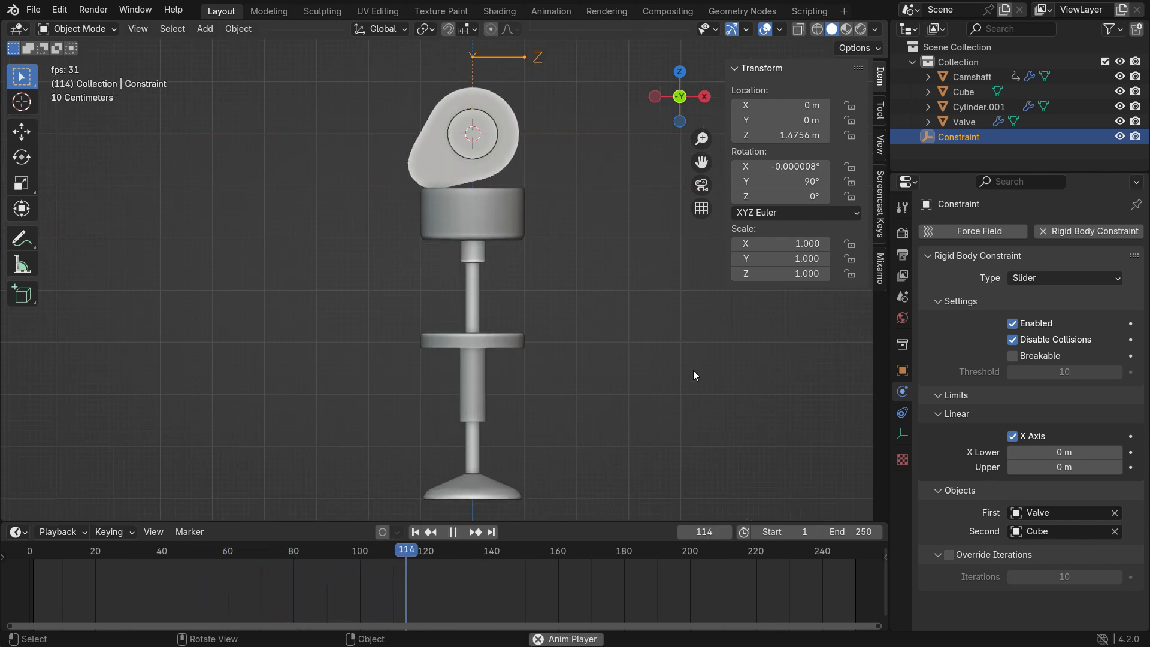